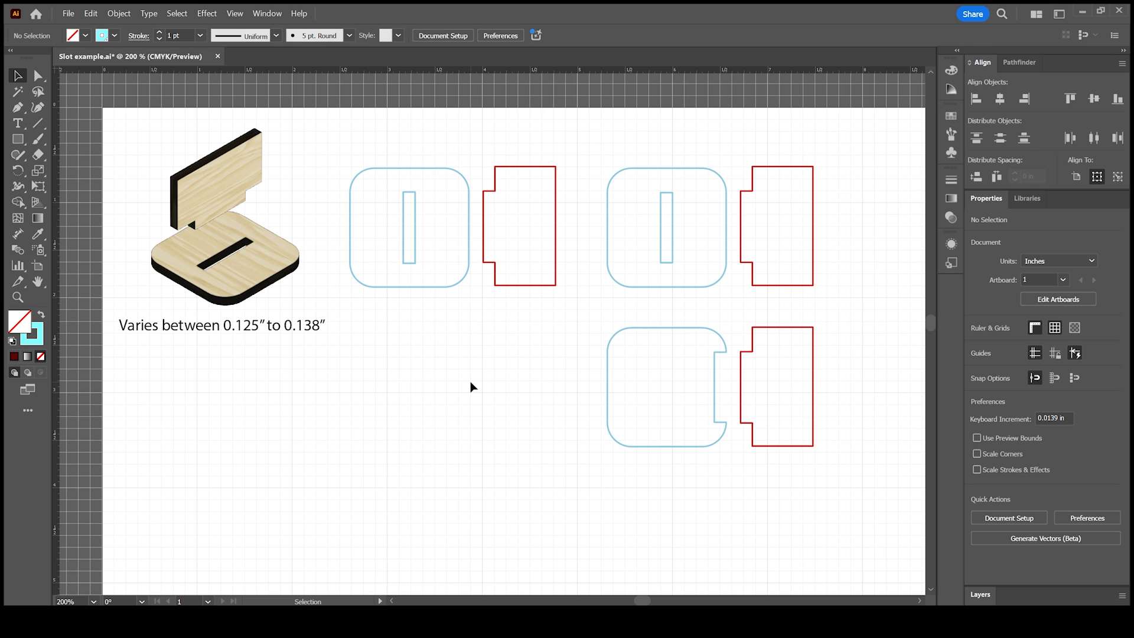
pyautogui.moveTo(434, 360)
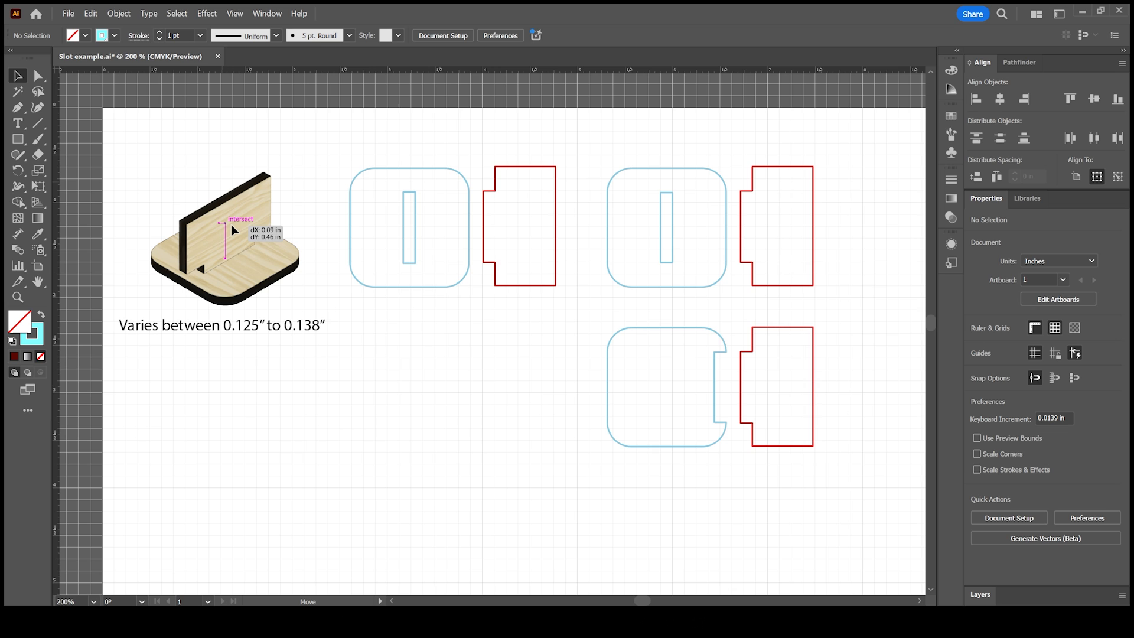
# Lift the wooden tab panel back out of the slot so it sits raised above the base
pyautogui.moveTo(235, 217); pyautogui.dragTo(232, 170)
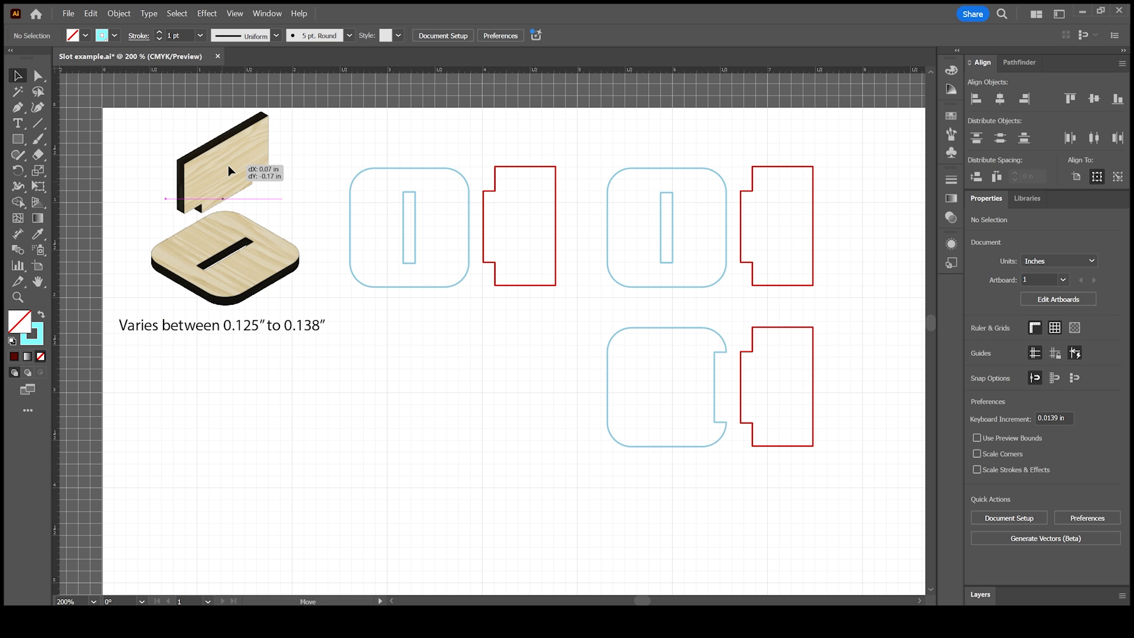
pyautogui.click(225, 163)
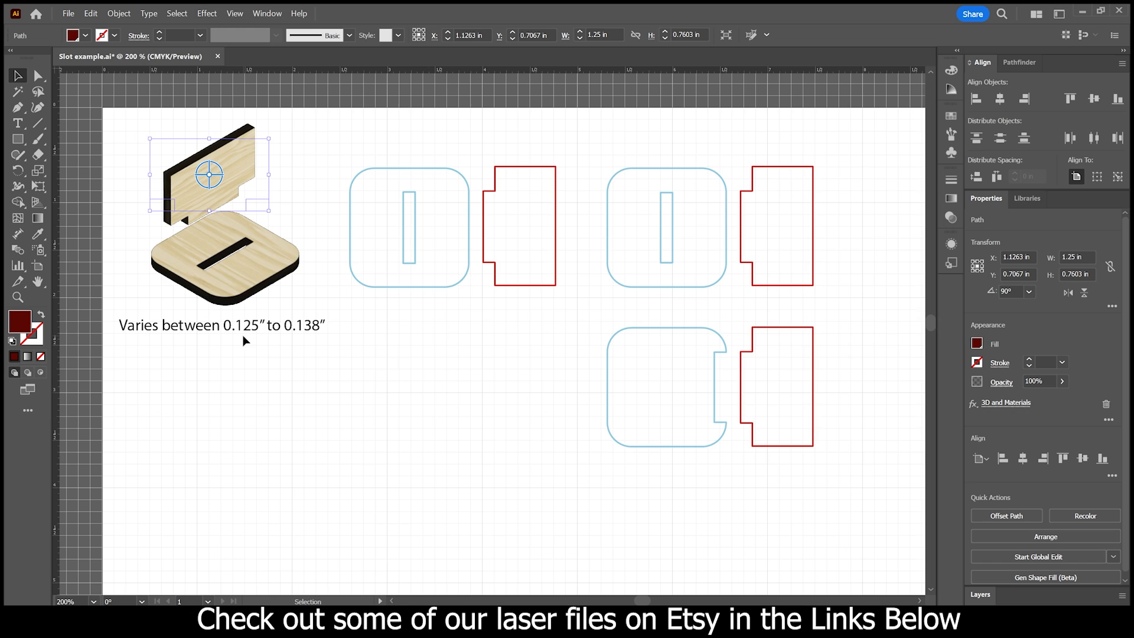
pyautogui.moveTo(298, 342)
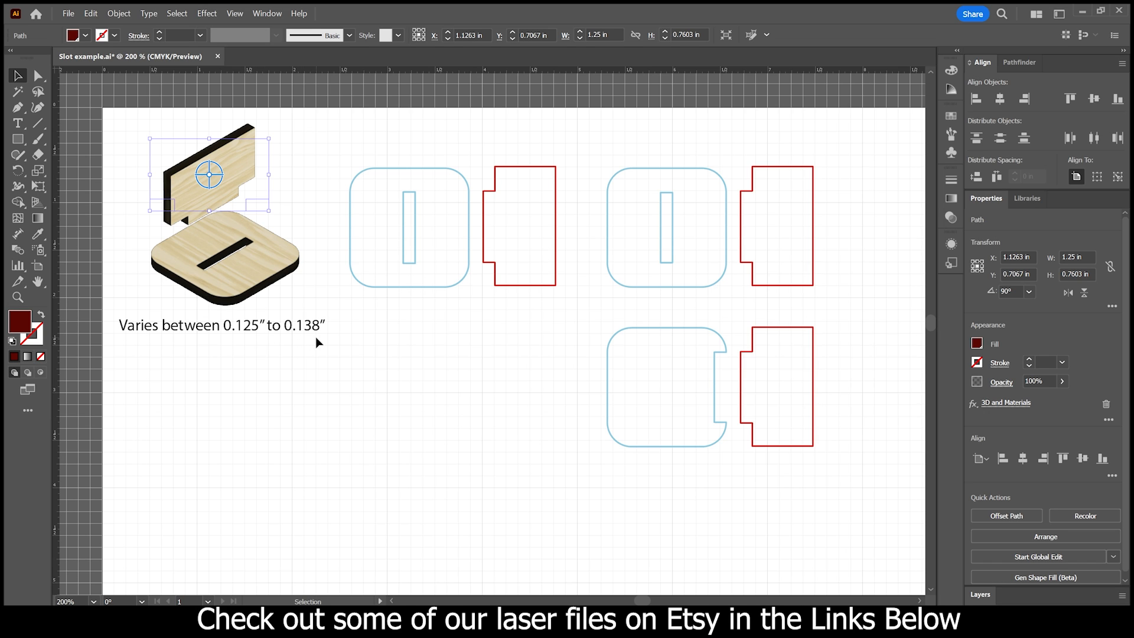
pyautogui.moveTo(325, 340)
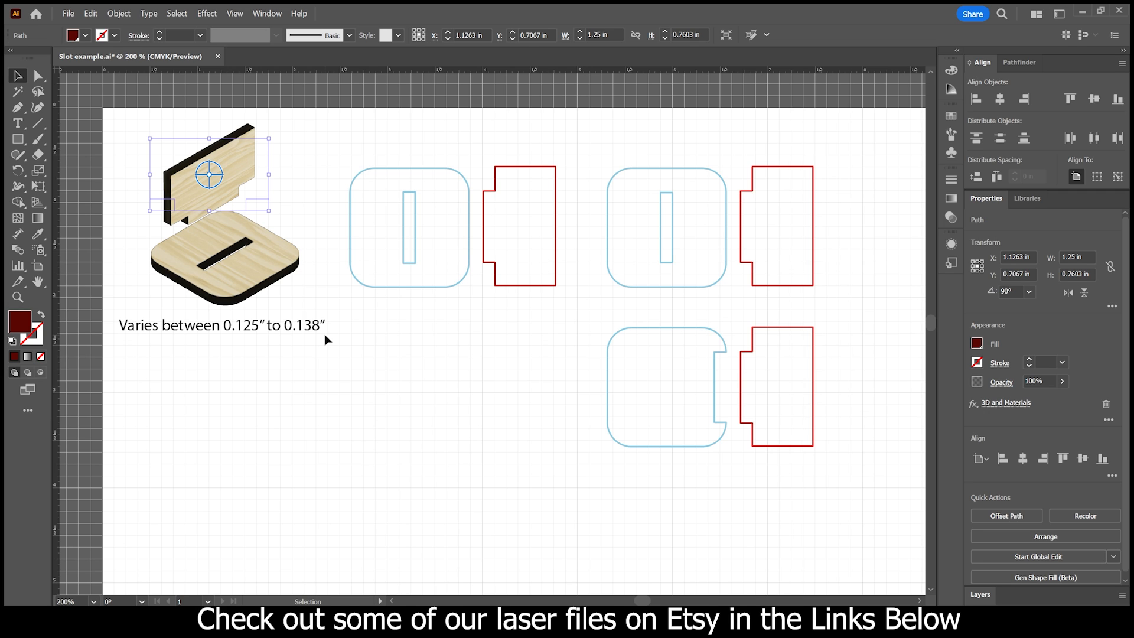
pyautogui.moveTo(254, 350)
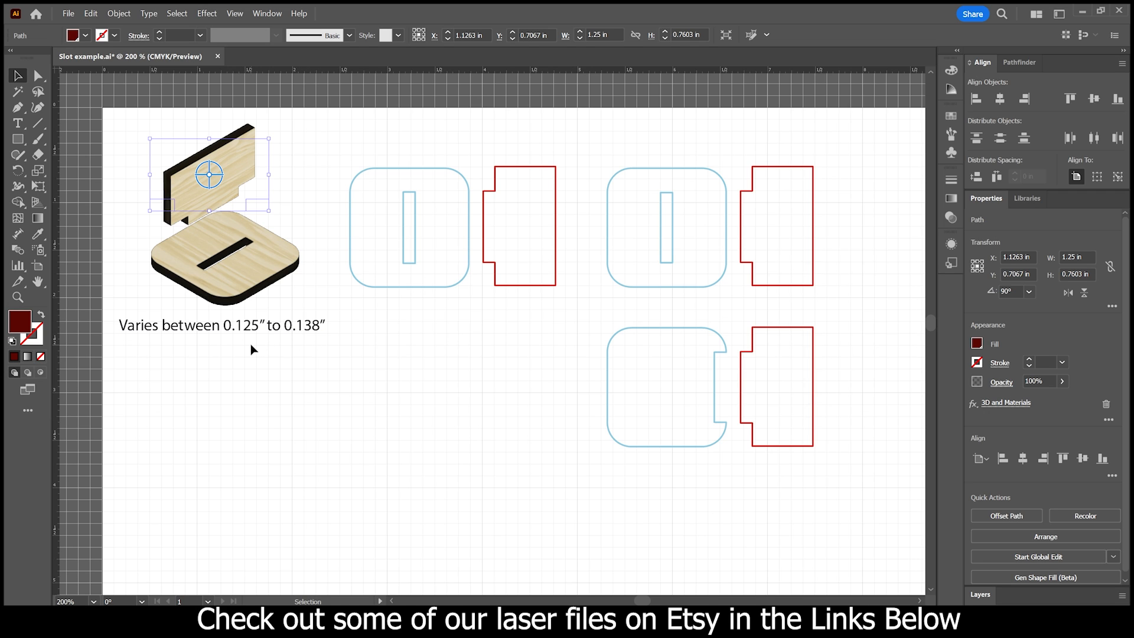
pyautogui.moveTo(264, 344)
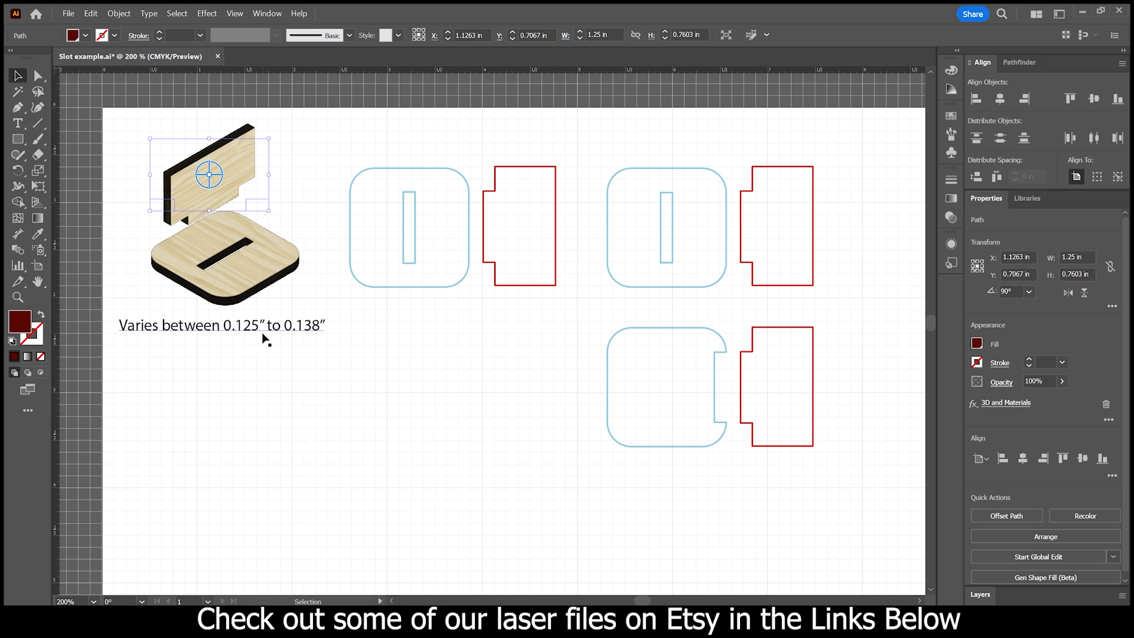
pyautogui.moveTo(445, 338)
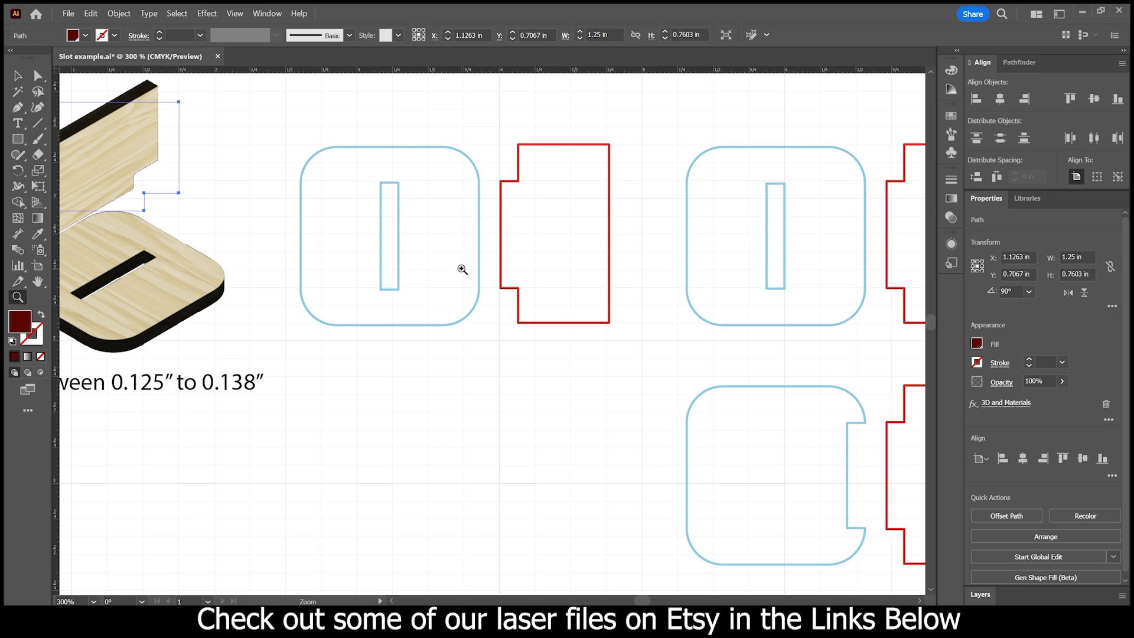
pyautogui.moveTo(200, 387)
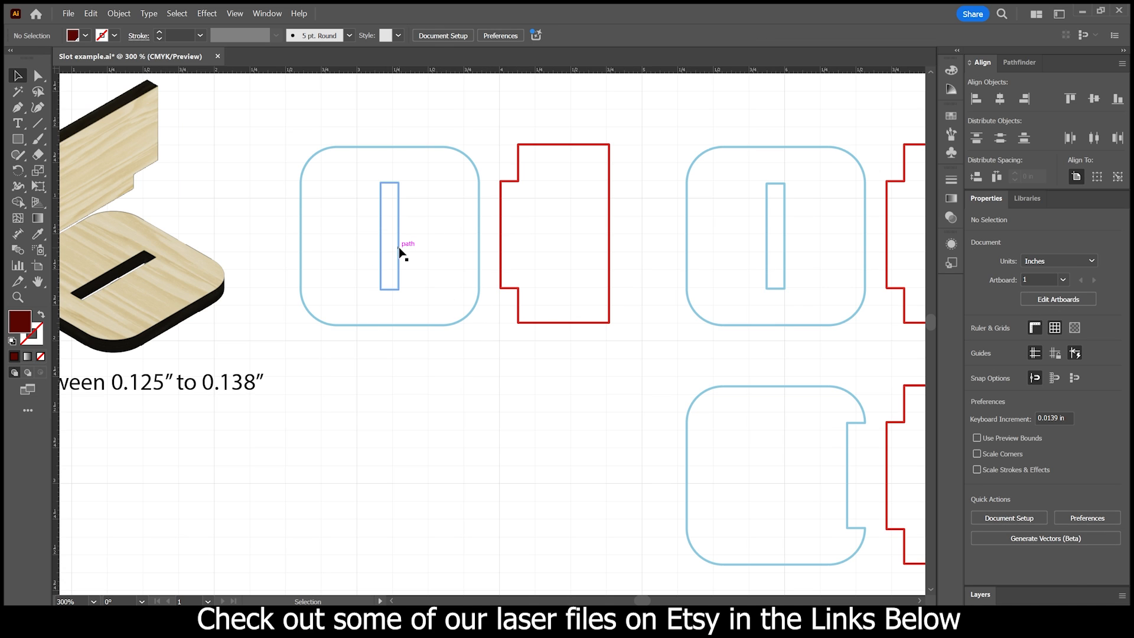
pyautogui.click(389, 242)
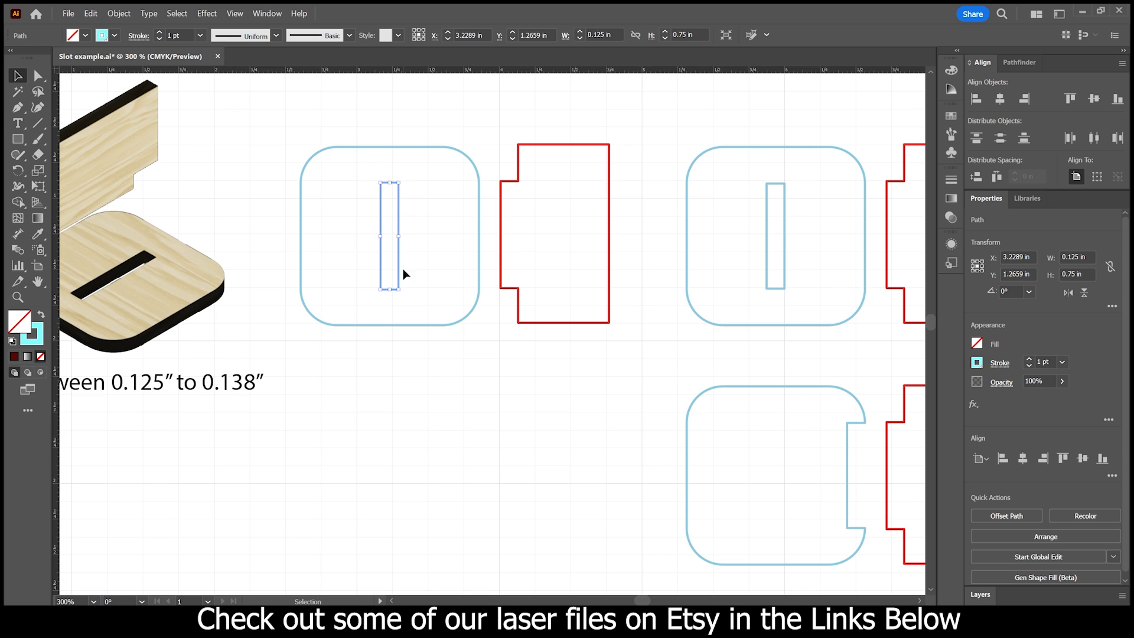
pyautogui.moveTo(395, 252)
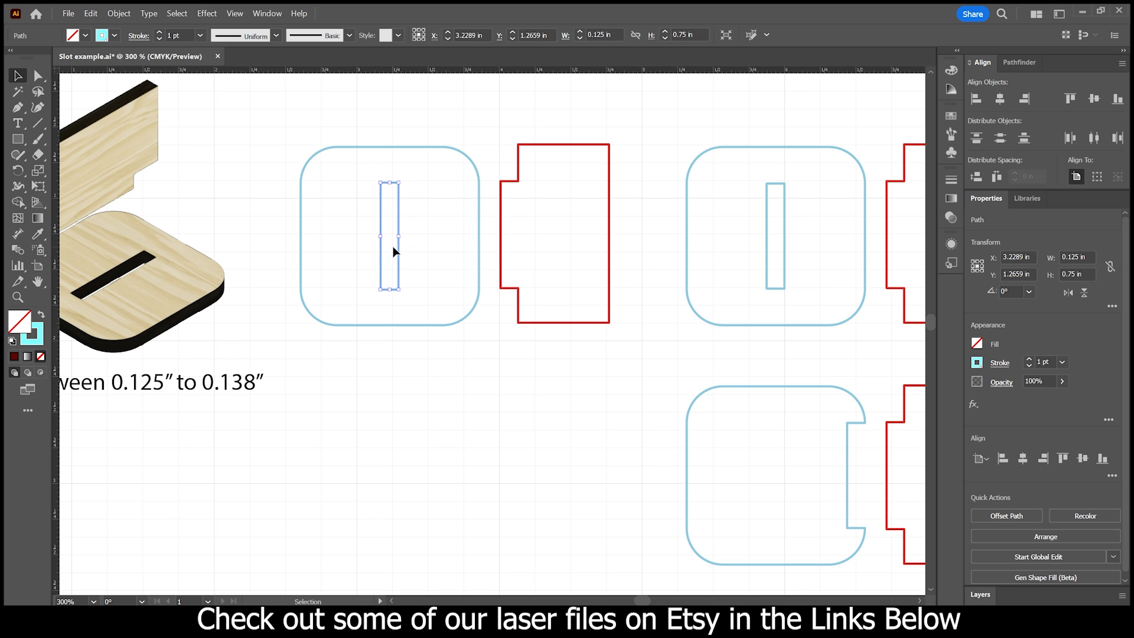
pyautogui.moveTo(394, 276)
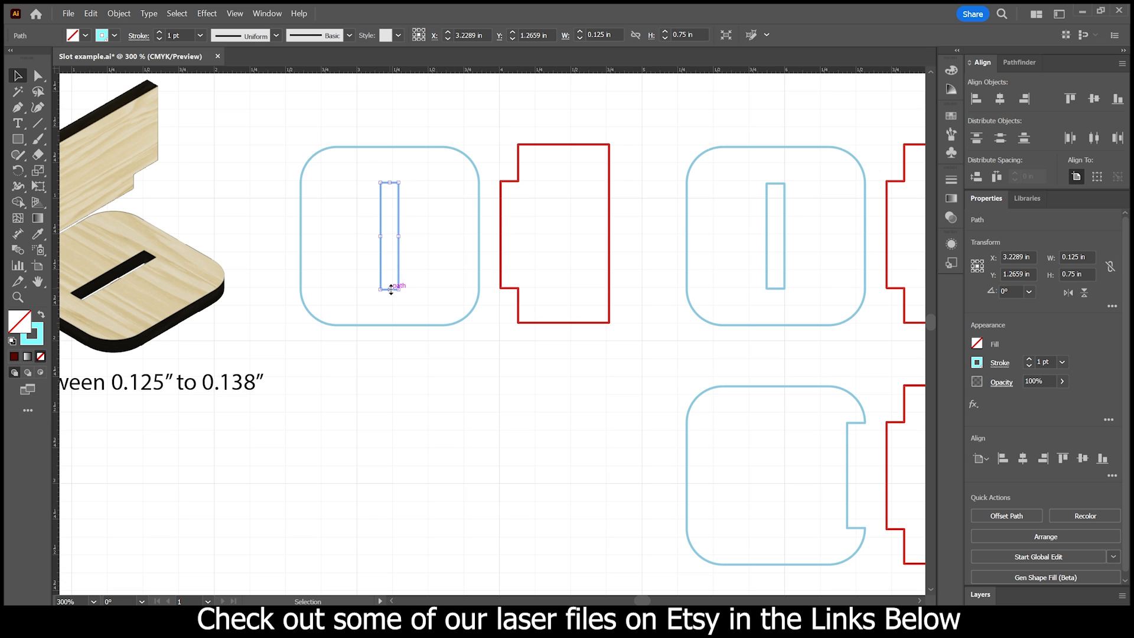
pyautogui.moveTo(416, 217)
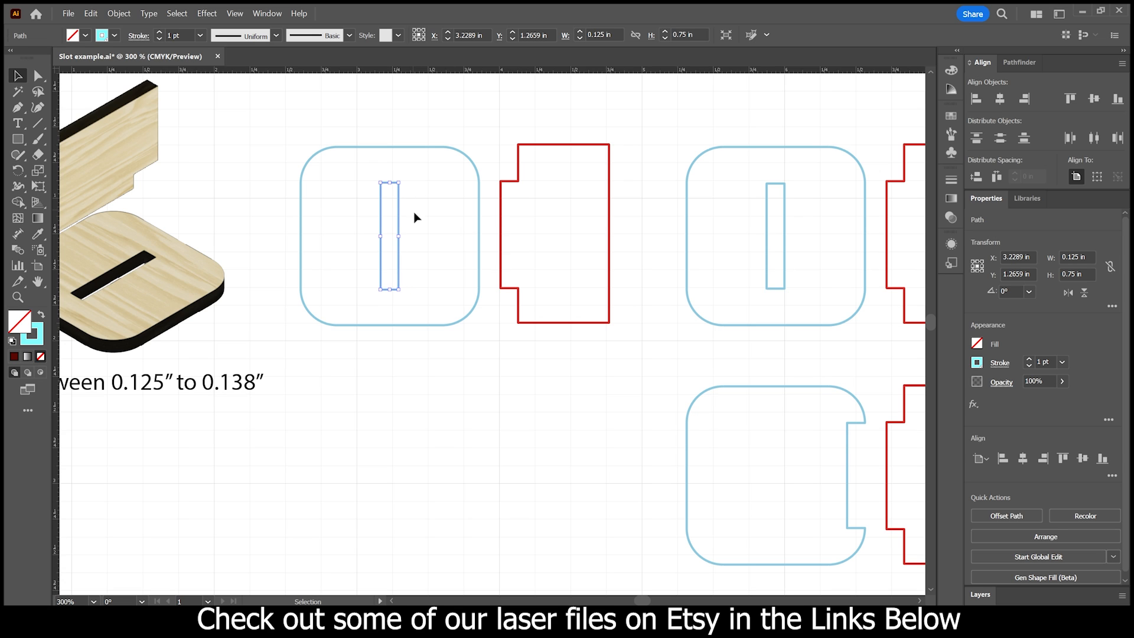
pyautogui.moveTo(842, 478)
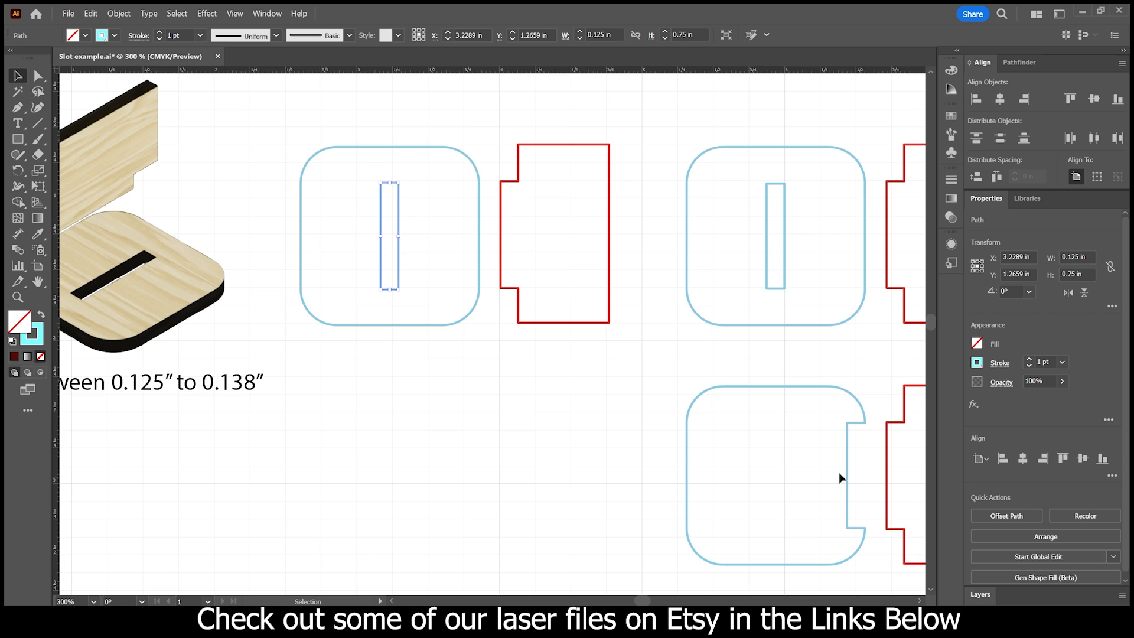
pyautogui.moveTo(491, 347)
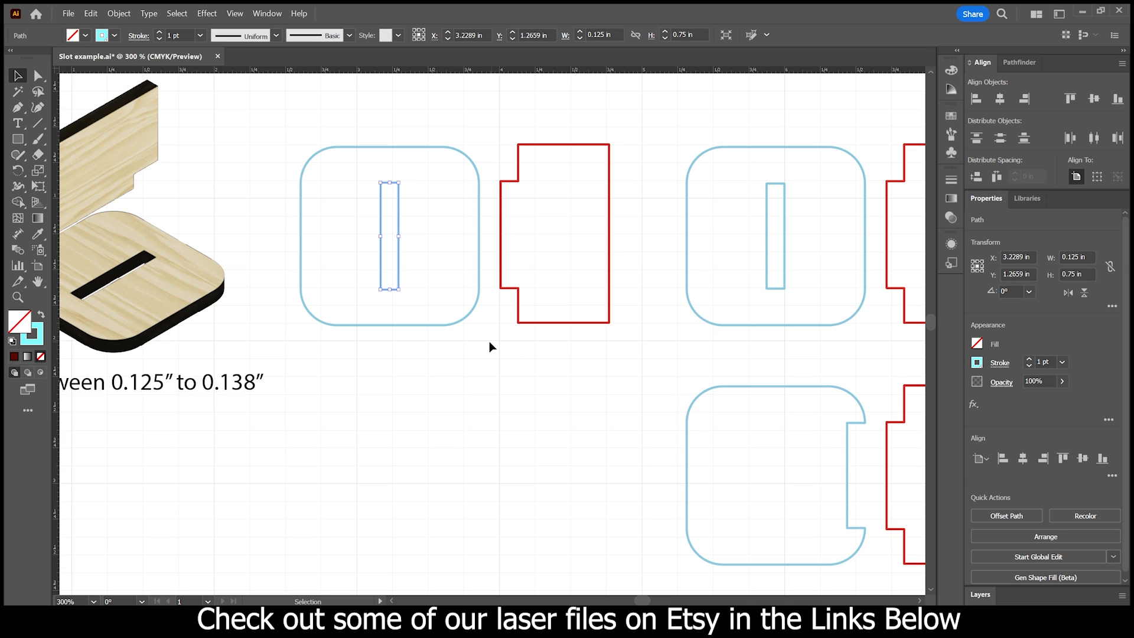
pyautogui.moveTo(423, 244)
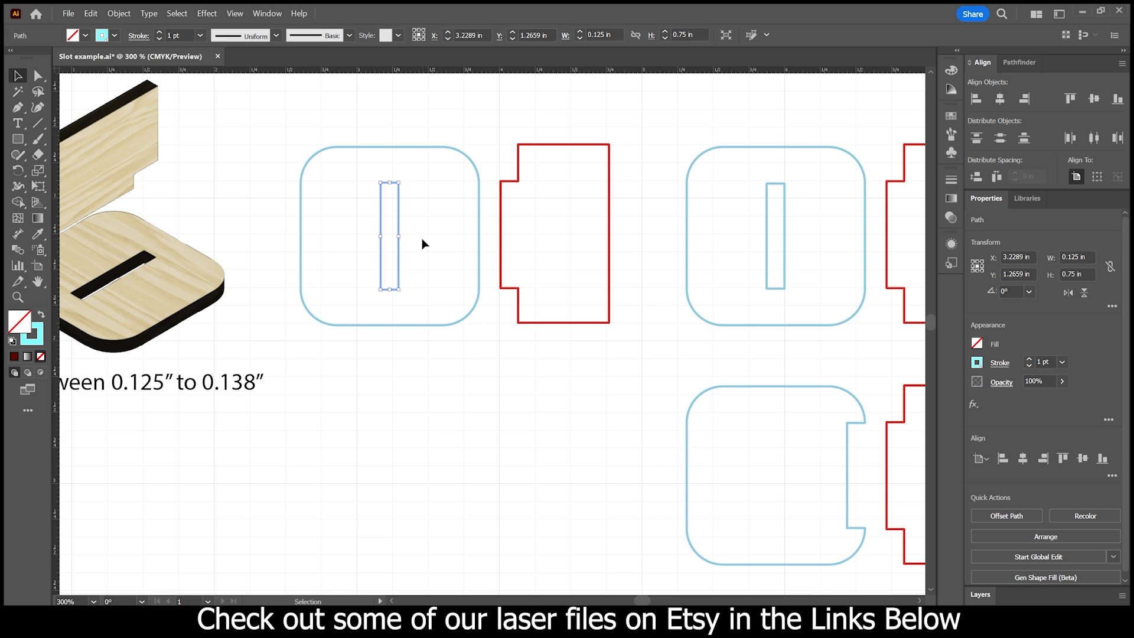
pyautogui.moveTo(254, 393)
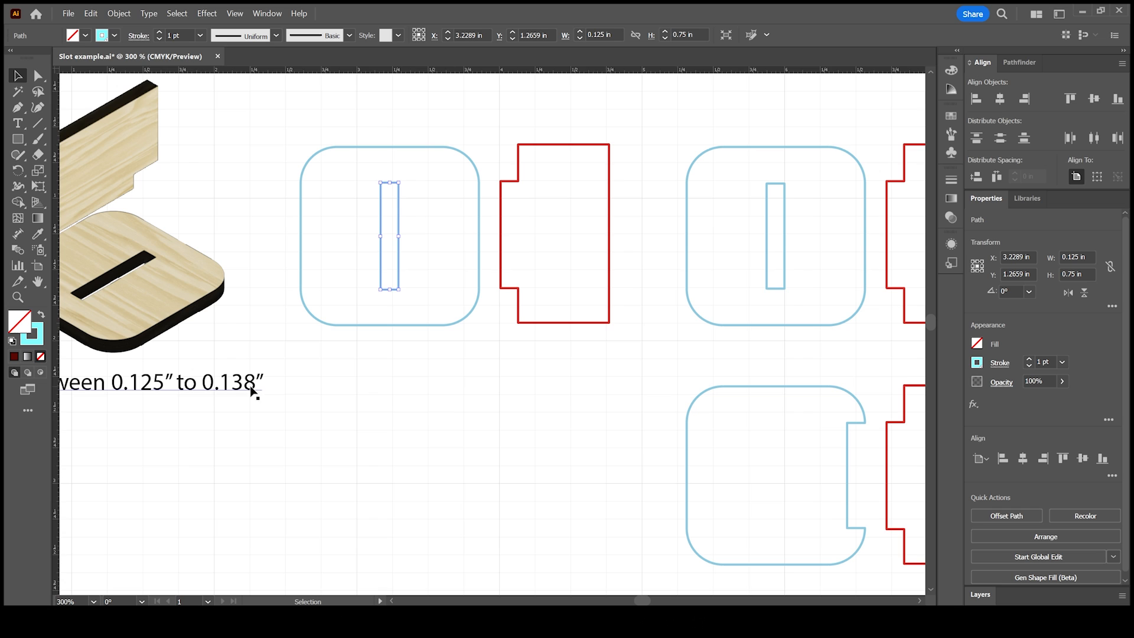
pyautogui.moveTo(413, 274)
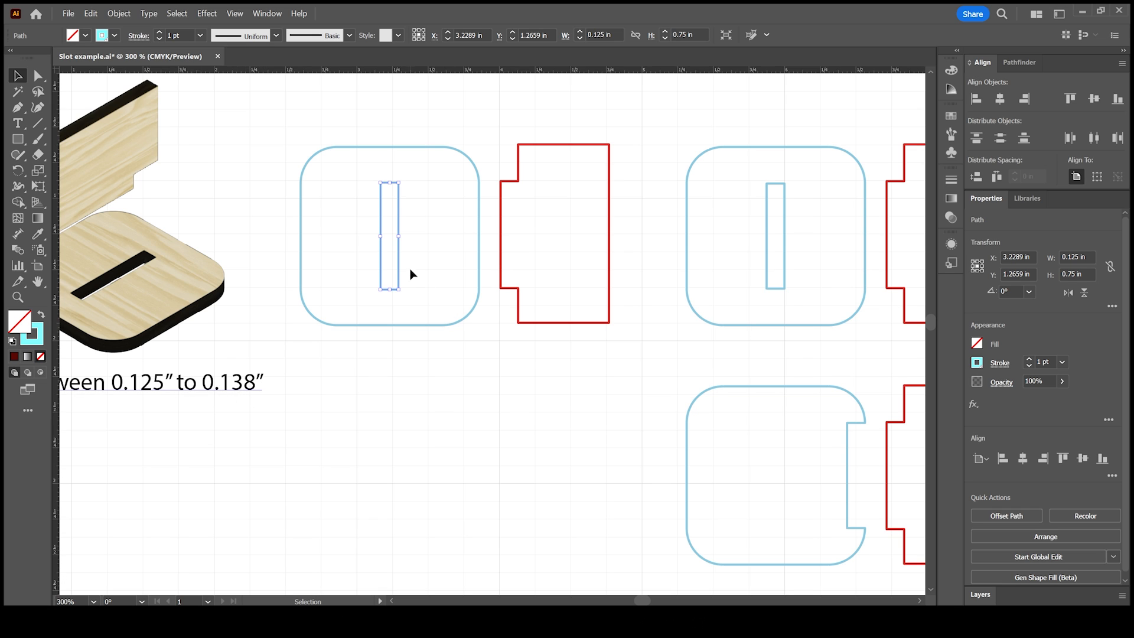
pyautogui.moveTo(394, 262)
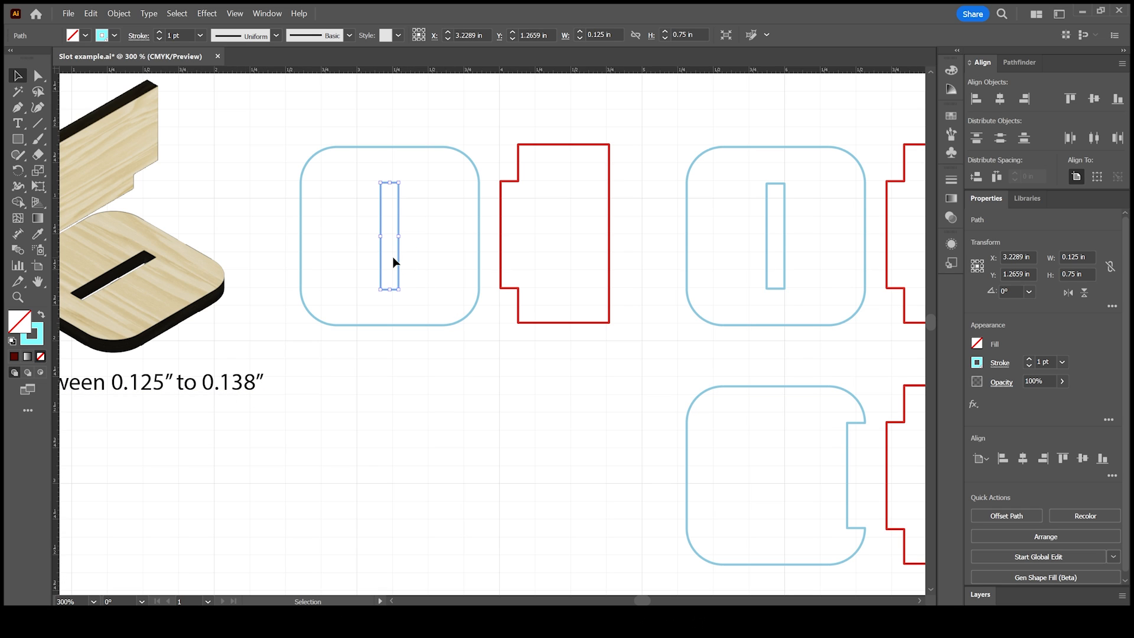
pyautogui.moveTo(268, 388)
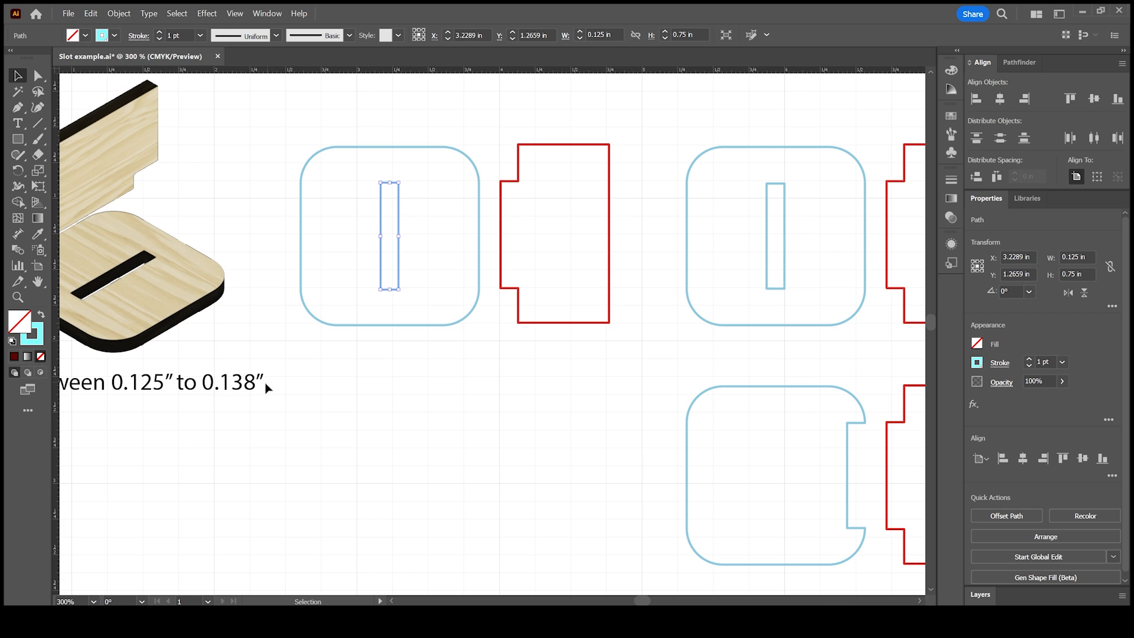
pyautogui.moveTo(235, 391)
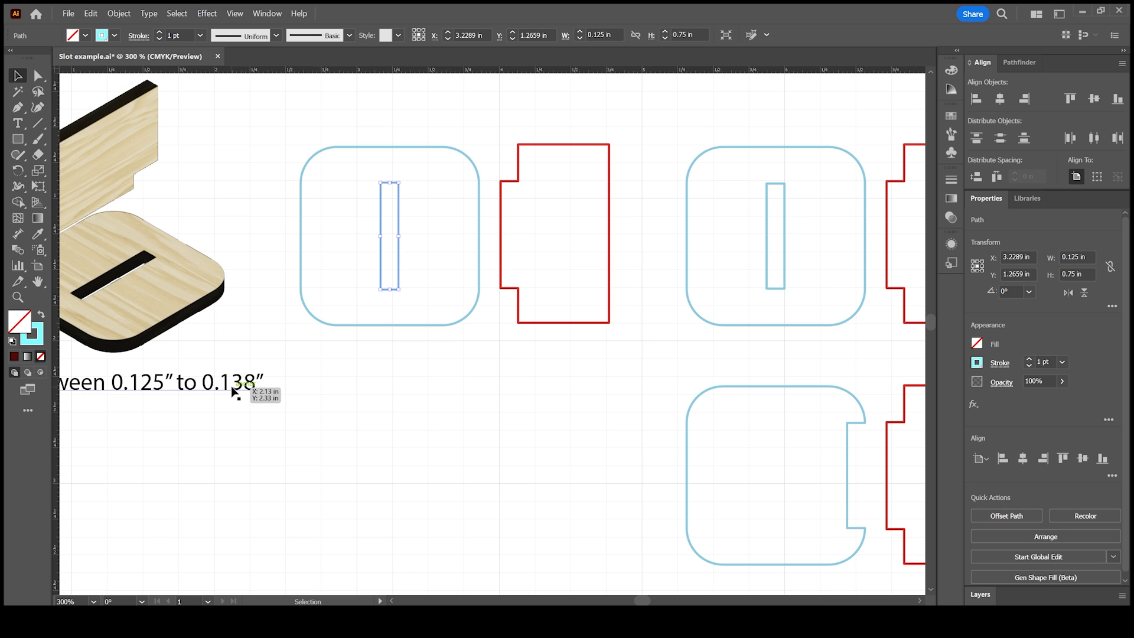
pyautogui.moveTo(429, 373)
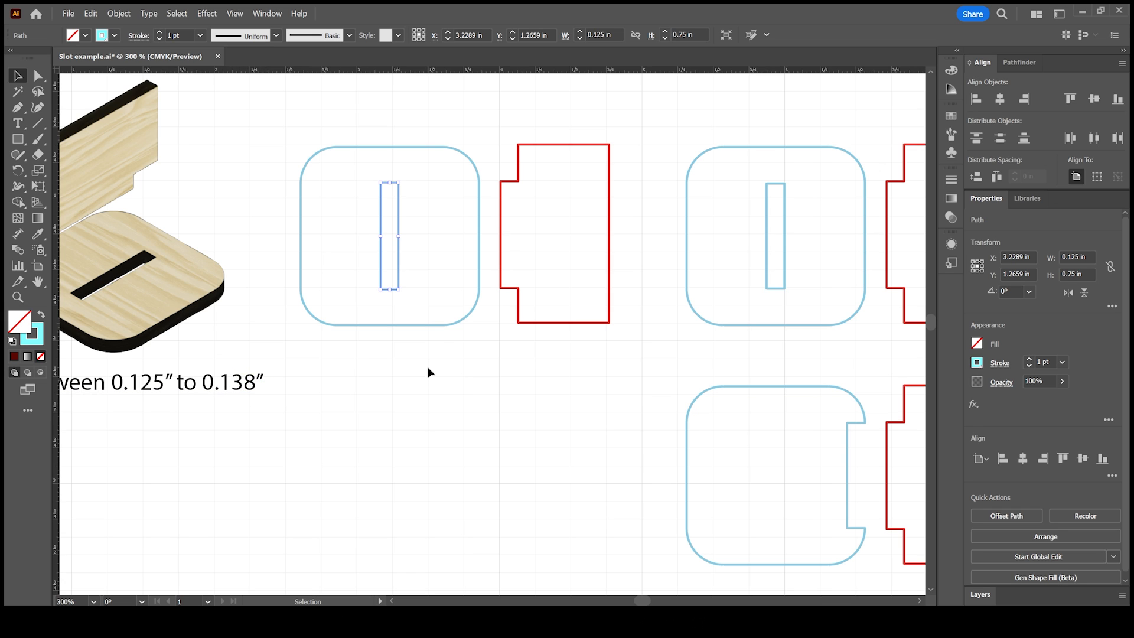
pyautogui.moveTo(476, 243)
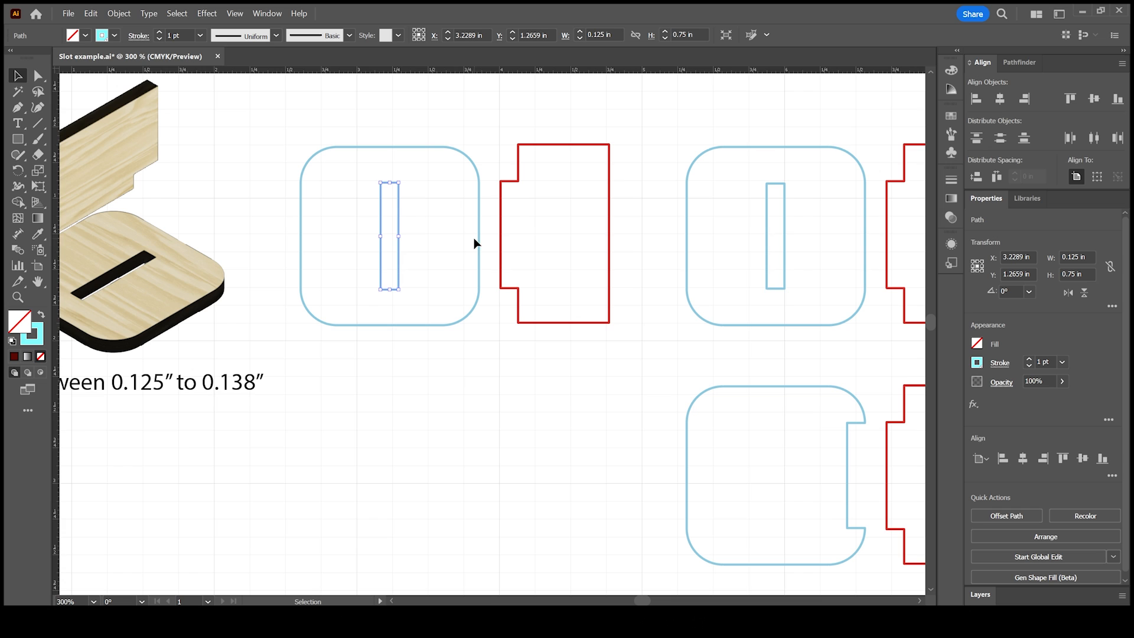
pyautogui.moveTo(377, 222)
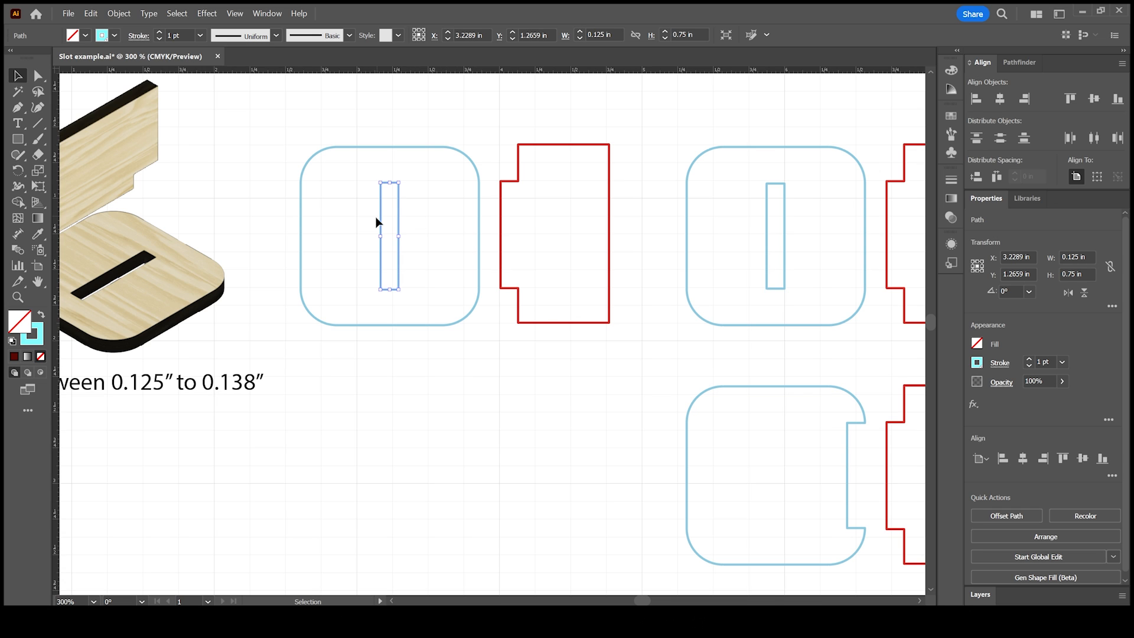
pyautogui.moveTo(528, 149)
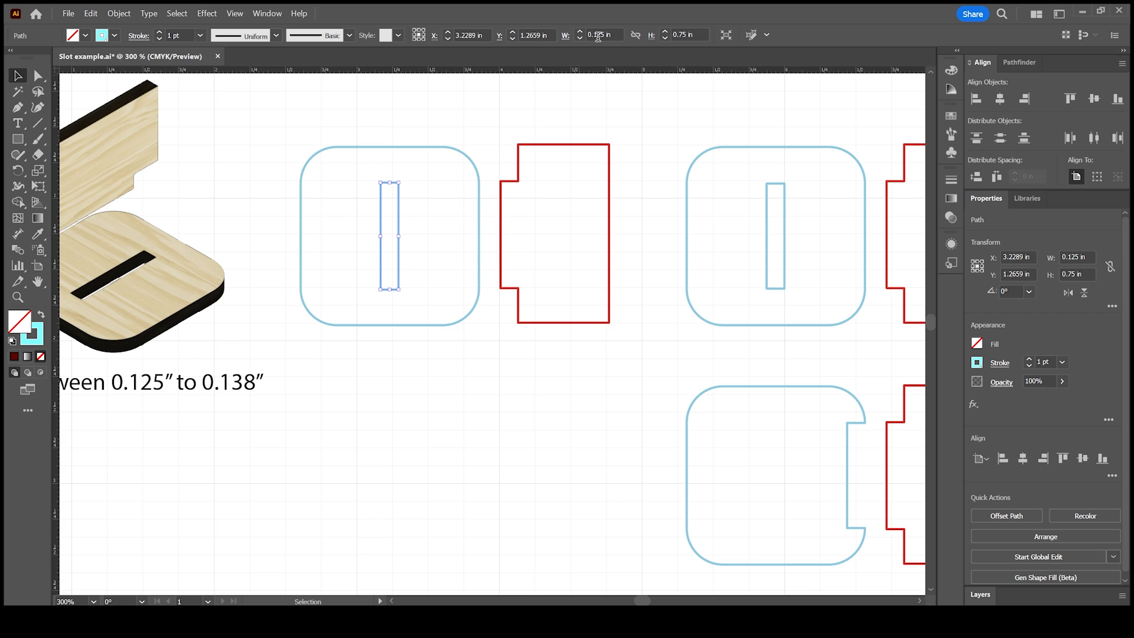
pyautogui.moveTo(680, 43)
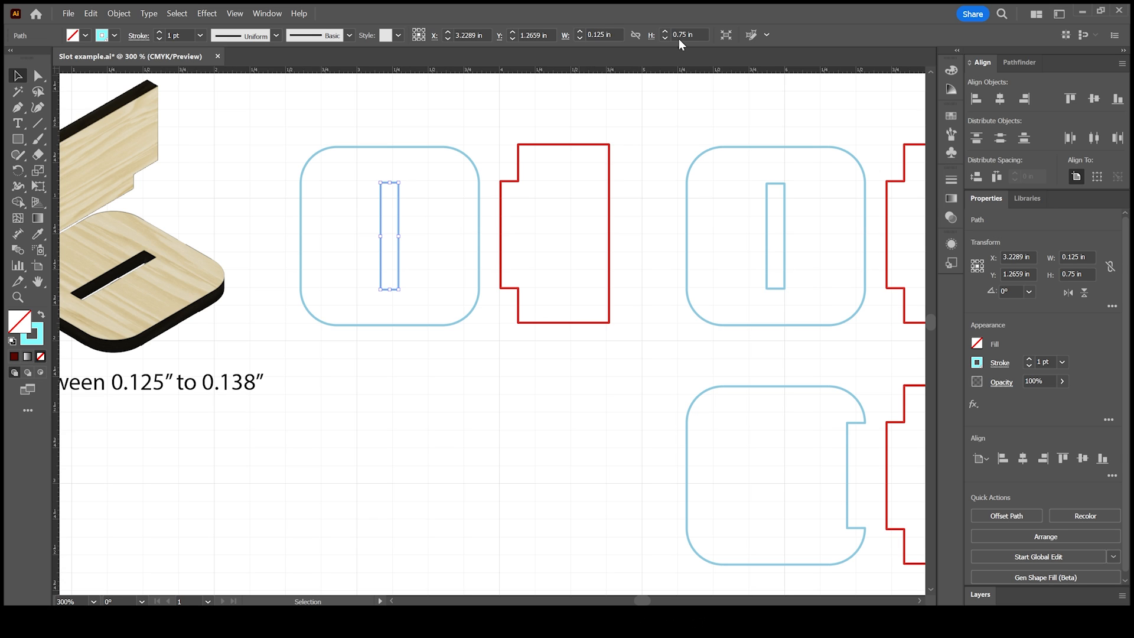
pyautogui.moveTo(682, 35)
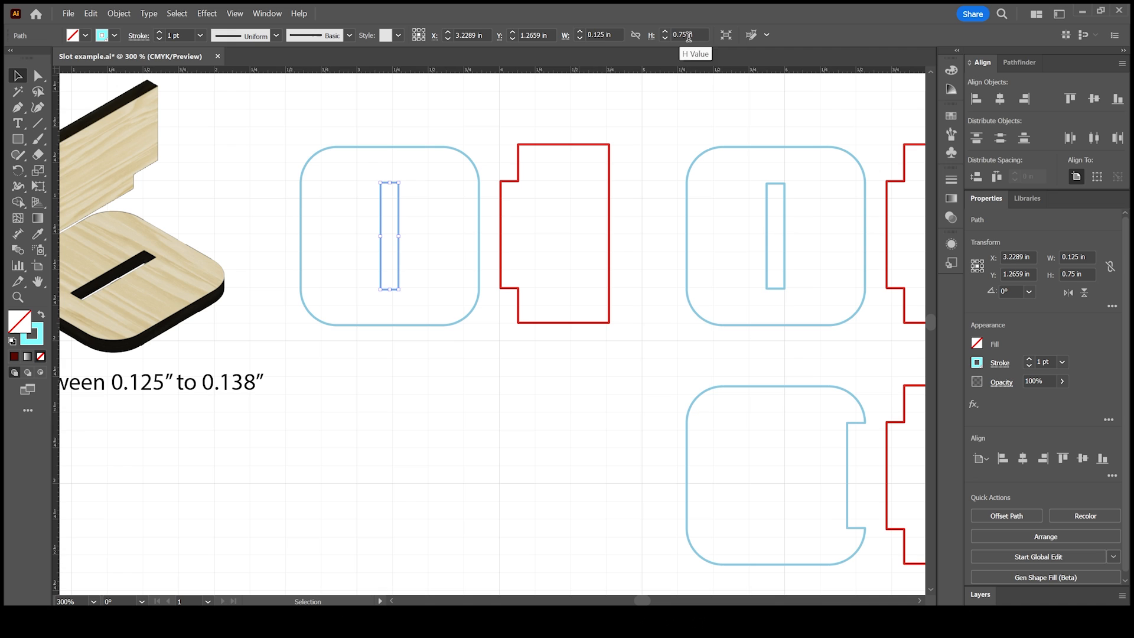
pyautogui.click(505, 264)
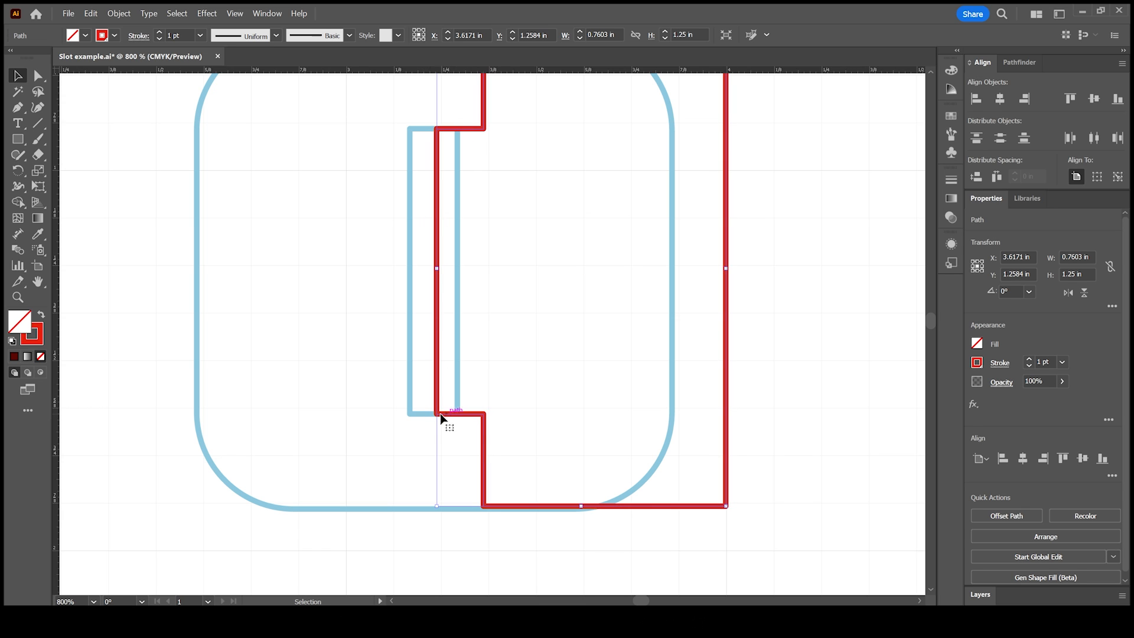
pyautogui.moveTo(412, 428)
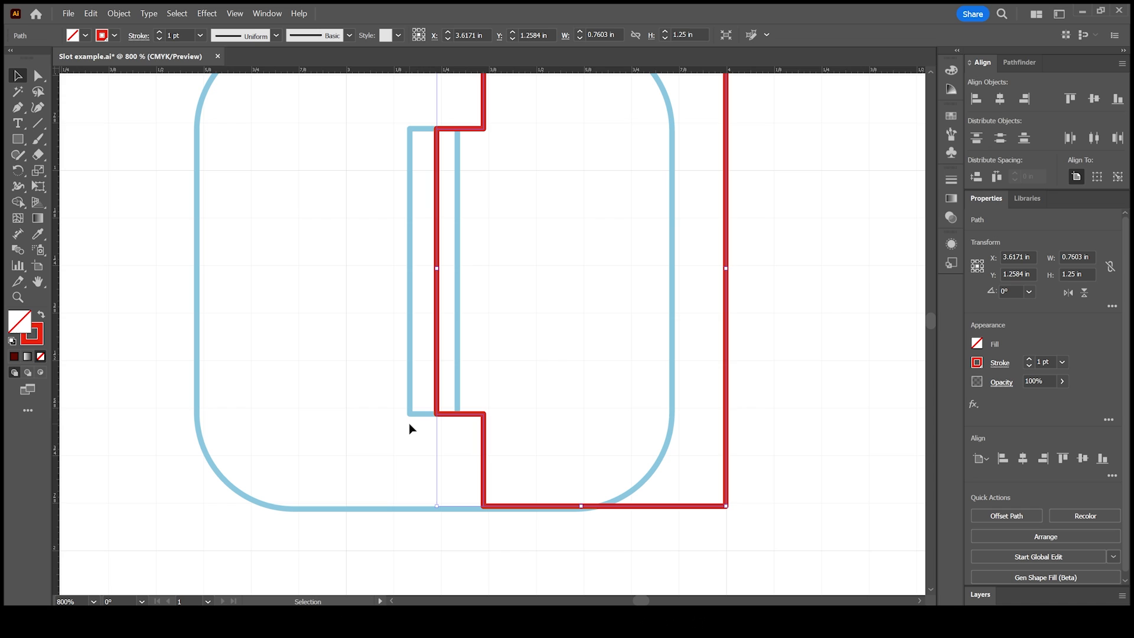
pyautogui.moveTo(444, 420)
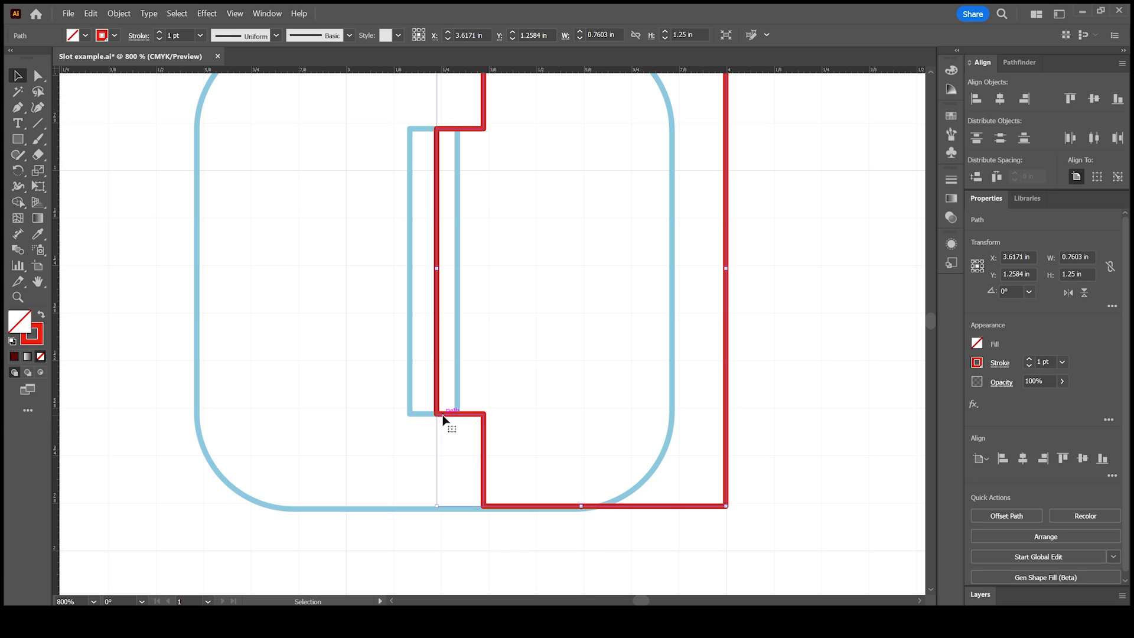
pyautogui.moveTo(481, 416)
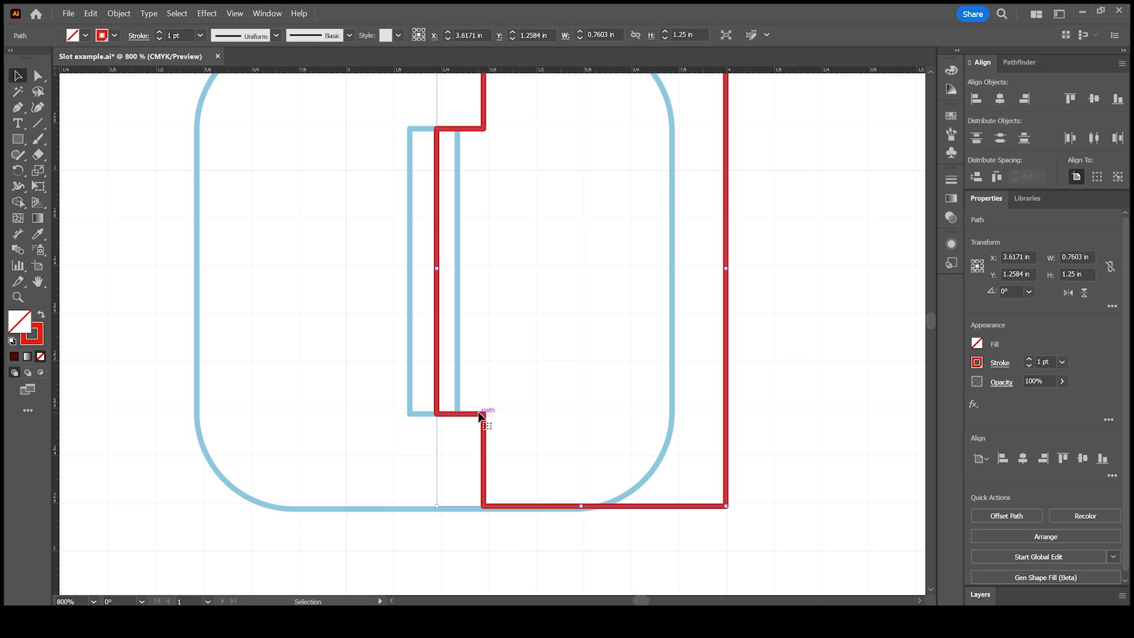
pyautogui.moveTo(476, 352)
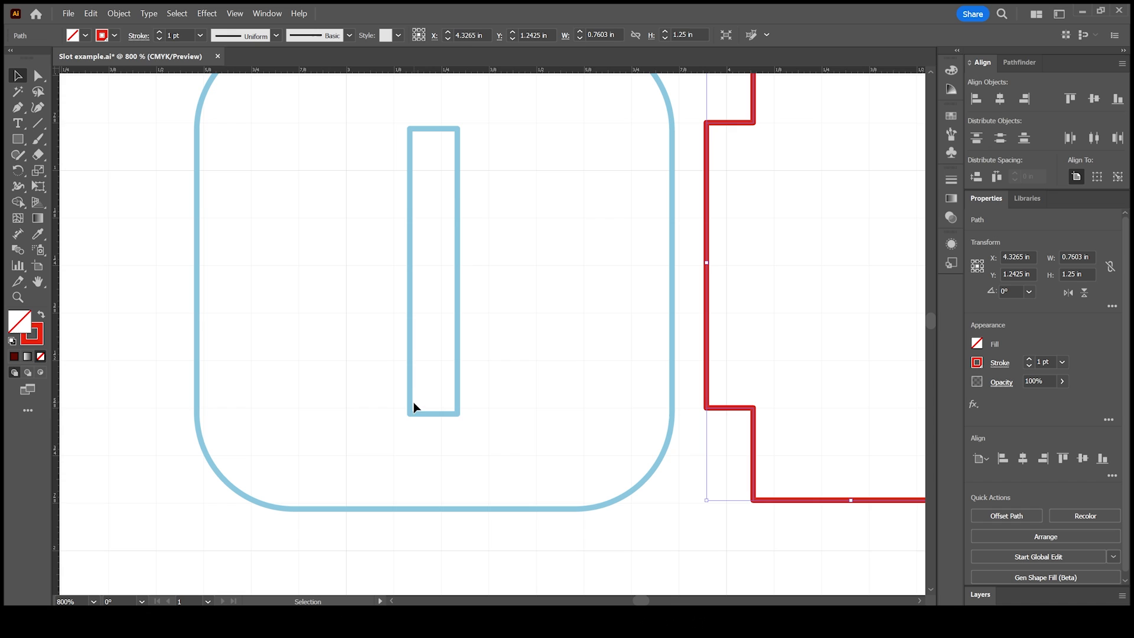
pyautogui.moveTo(423, 209)
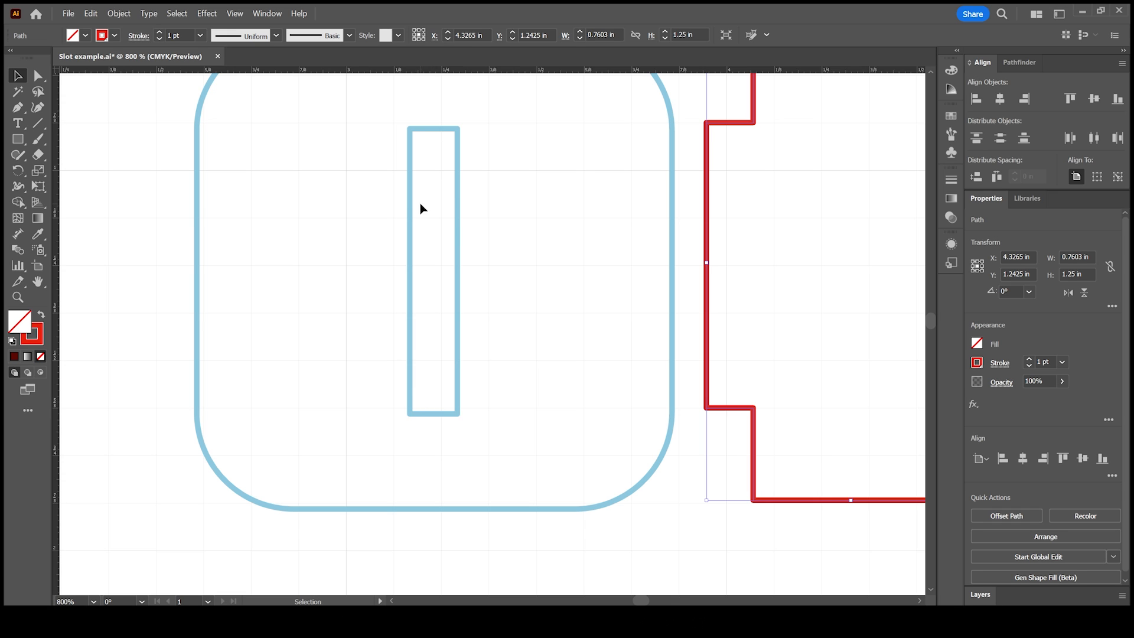
pyautogui.moveTo(422, 268)
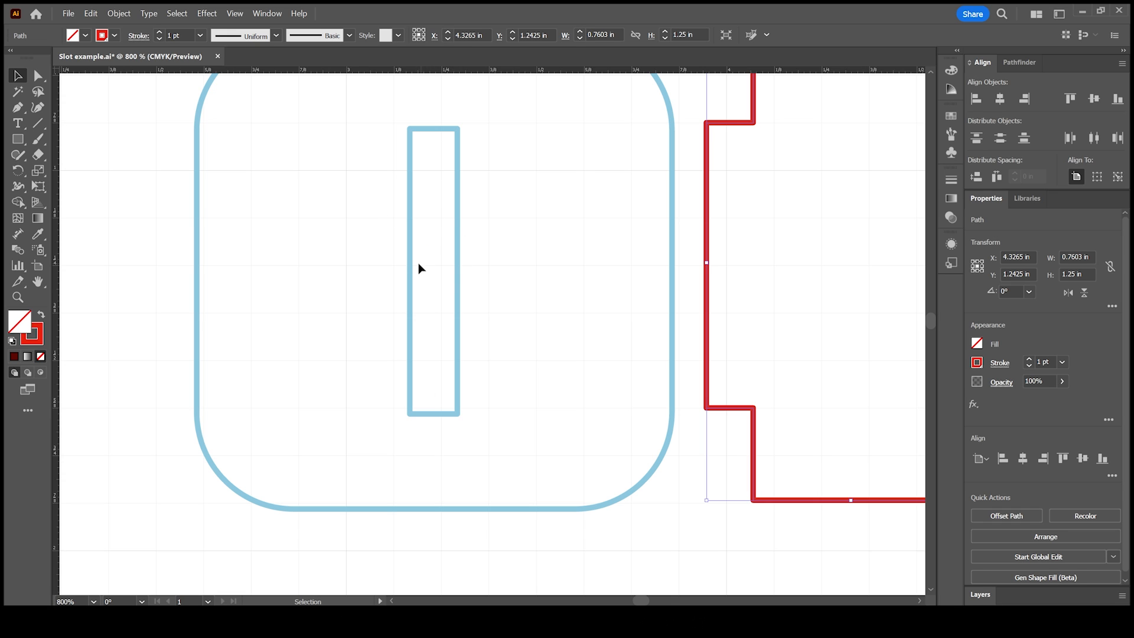
pyautogui.moveTo(435, 284)
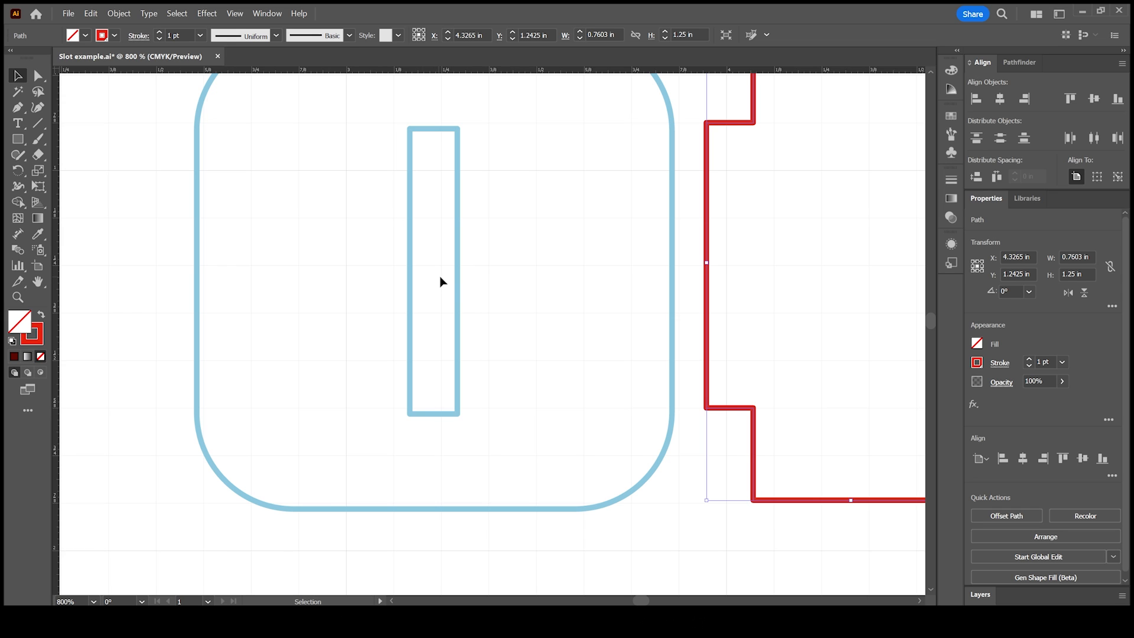
pyautogui.moveTo(739, 289)
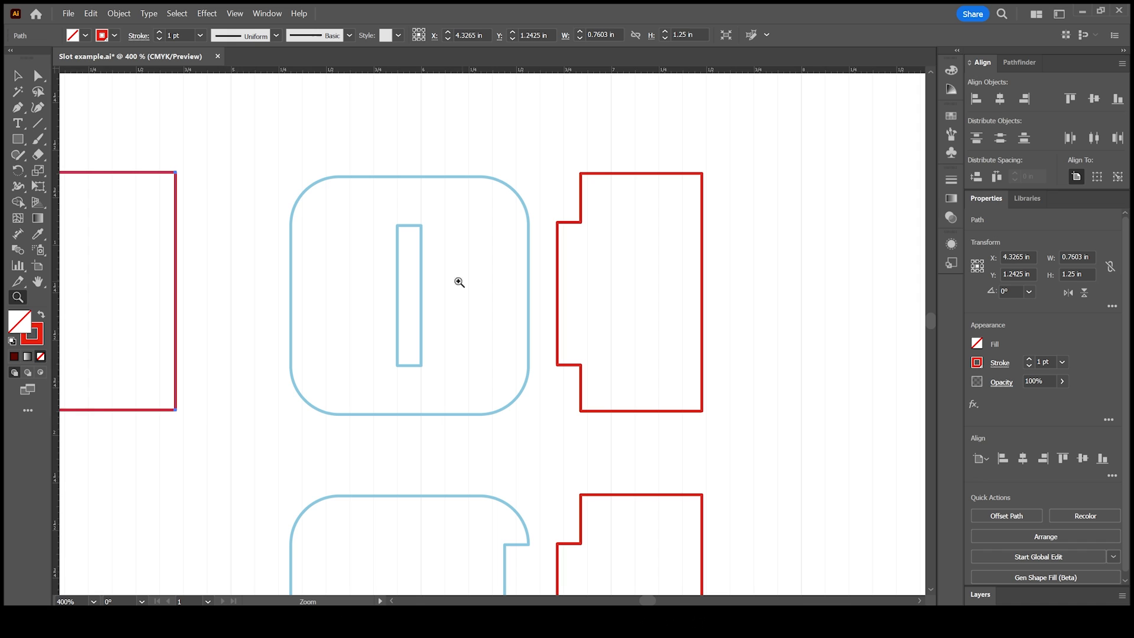
pyautogui.click(409, 296)
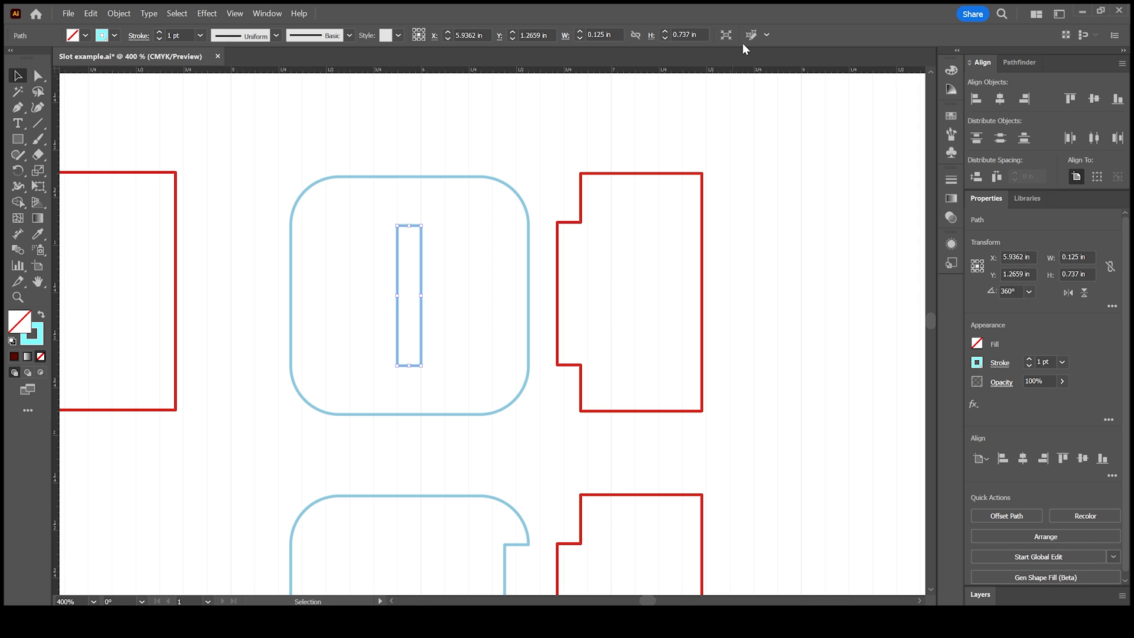
pyautogui.moveTo(688, 35)
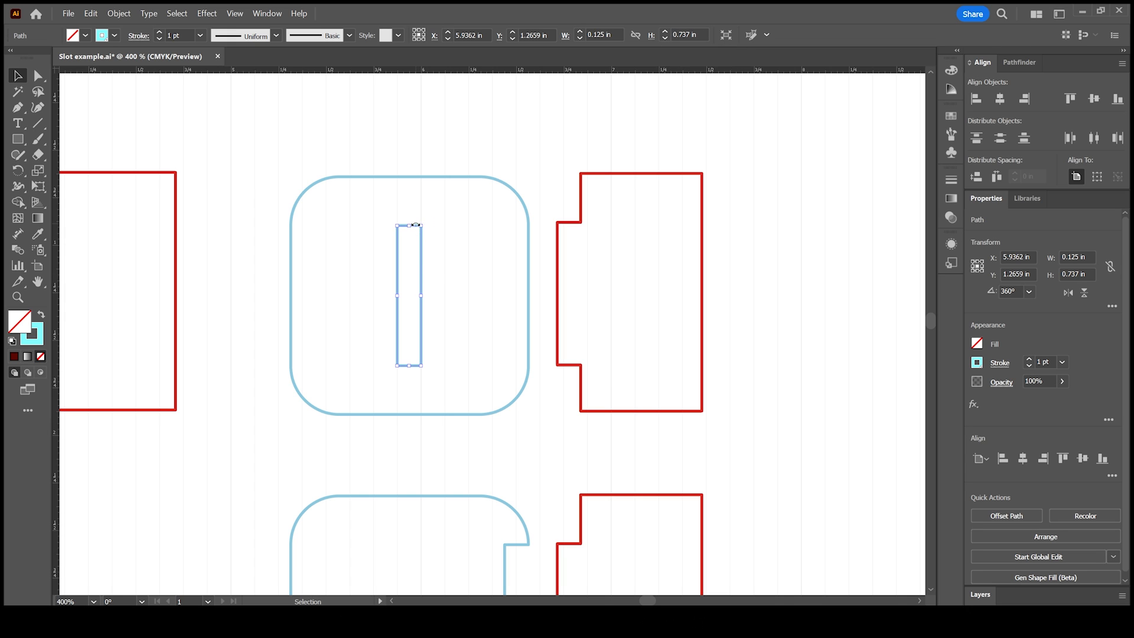
pyautogui.moveTo(413, 237)
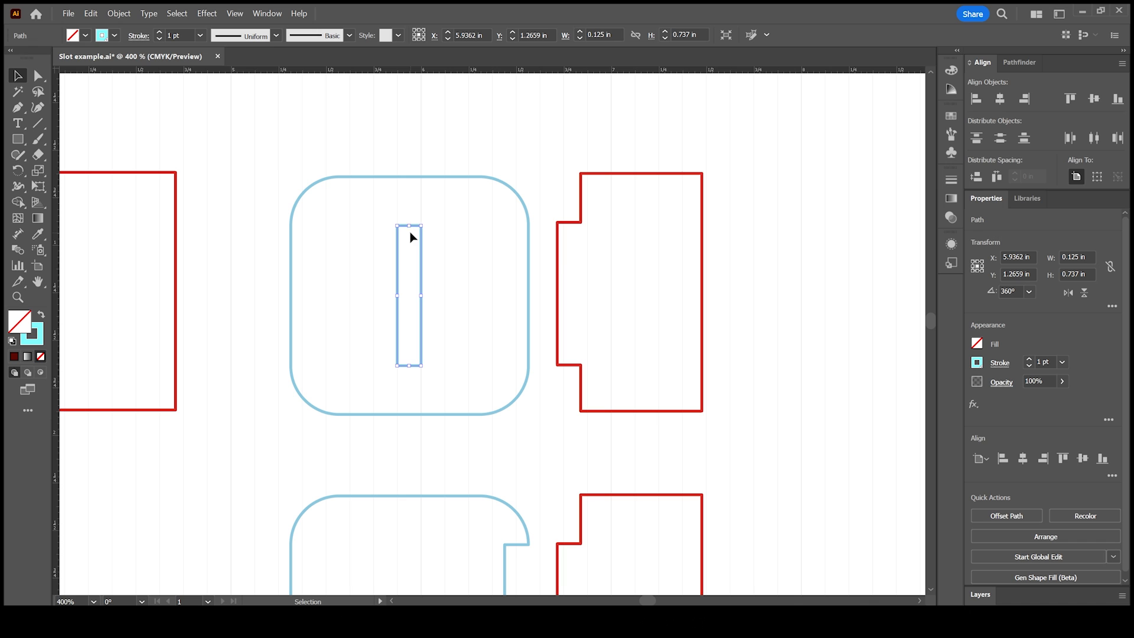
pyautogui.moveTo(557, 295)
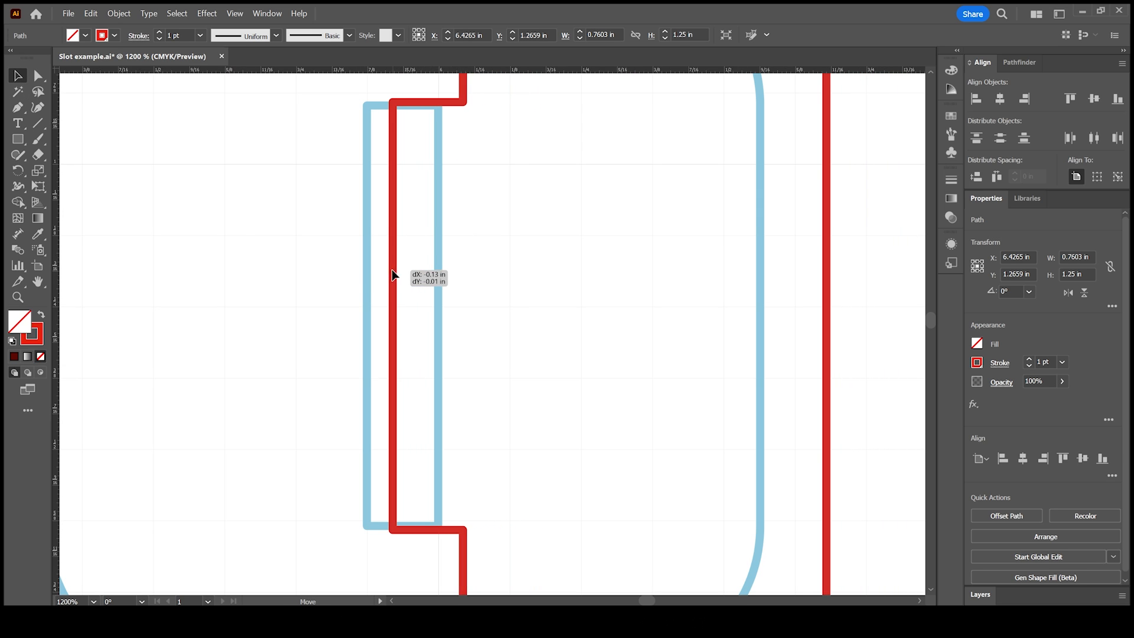
# Drag the red tab piece so its tab edge sits inside the blue square's slot
pyautogui.moveTo(394, 275); pyautogui.dragTo(391, 112)
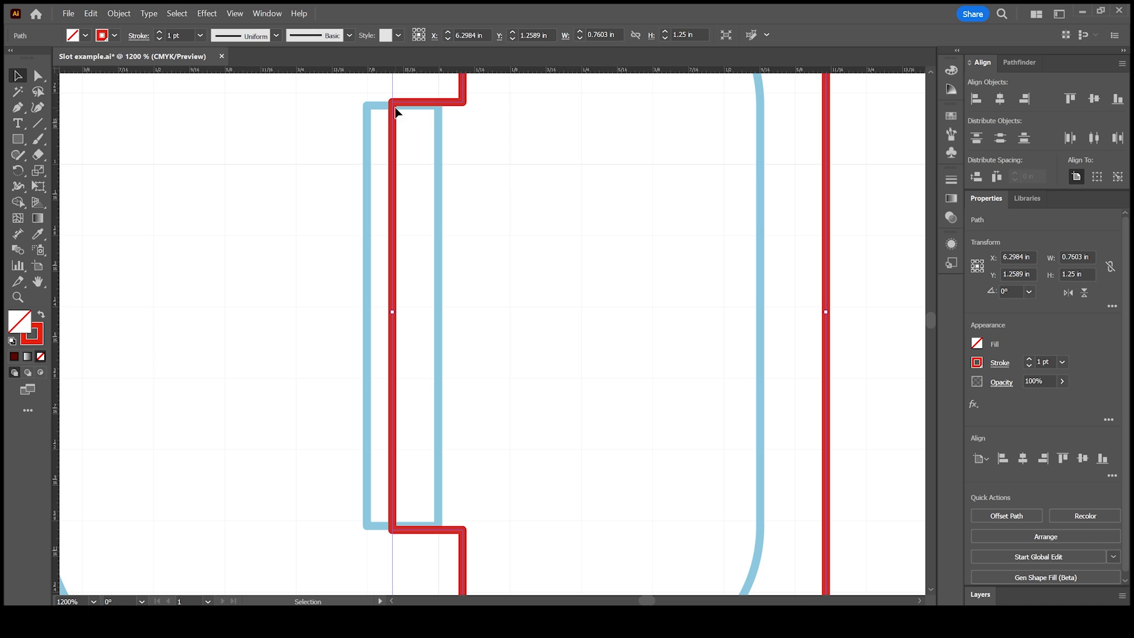
pyautogui.moveTo(427, 535)
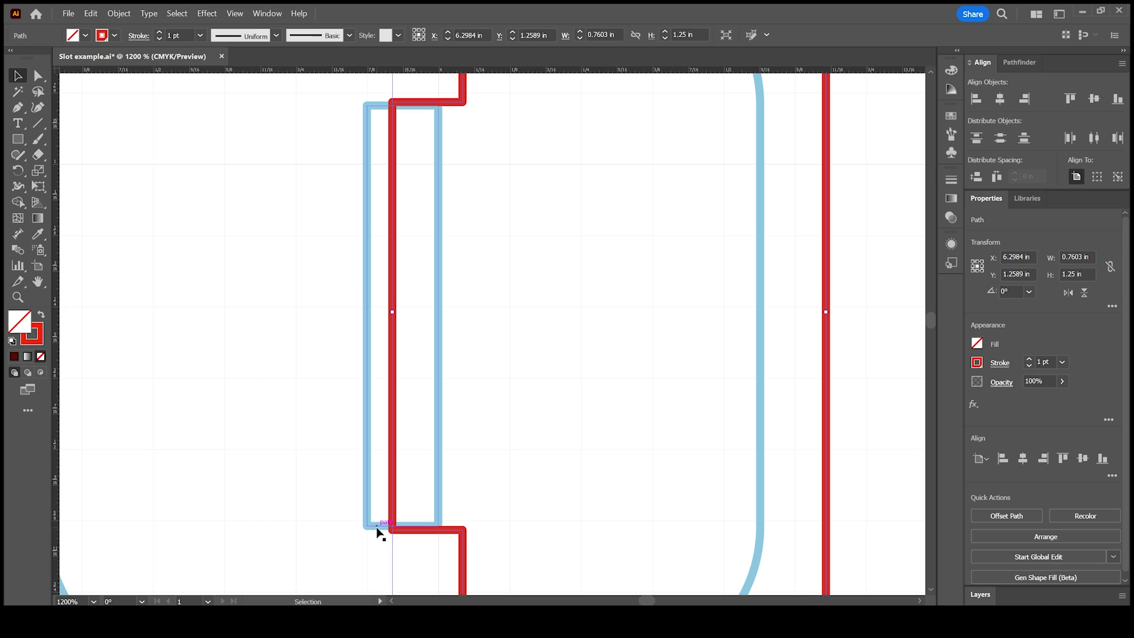
pyautogui.moveTo(416, 532)
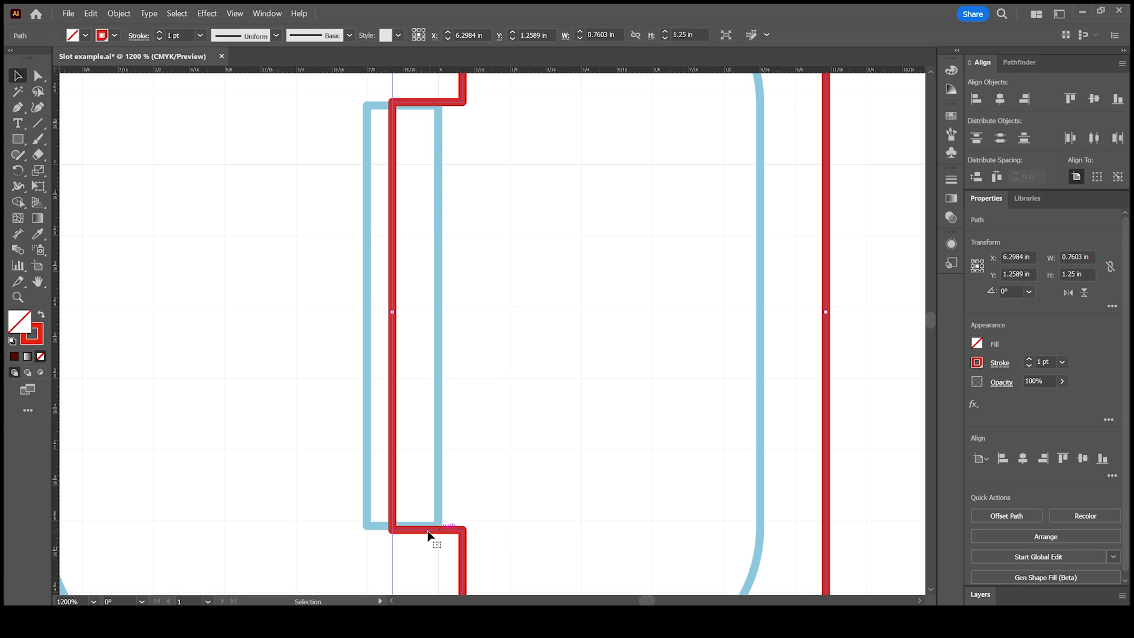
pyautogui.moveTo(435, 534)
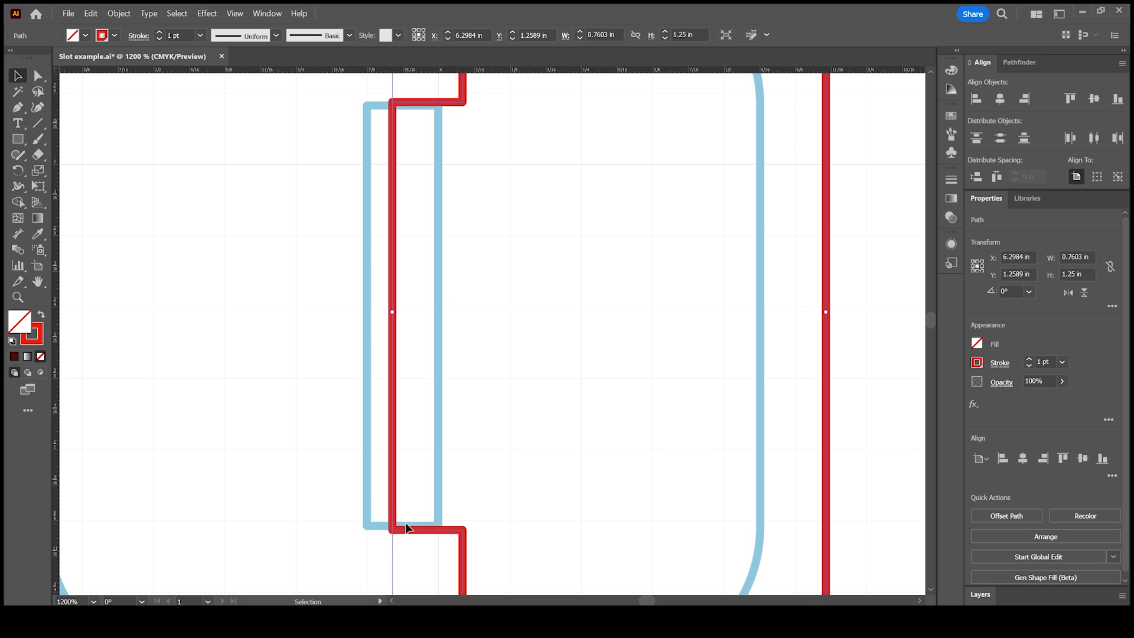
pyautogui.moveTo(415, 182)
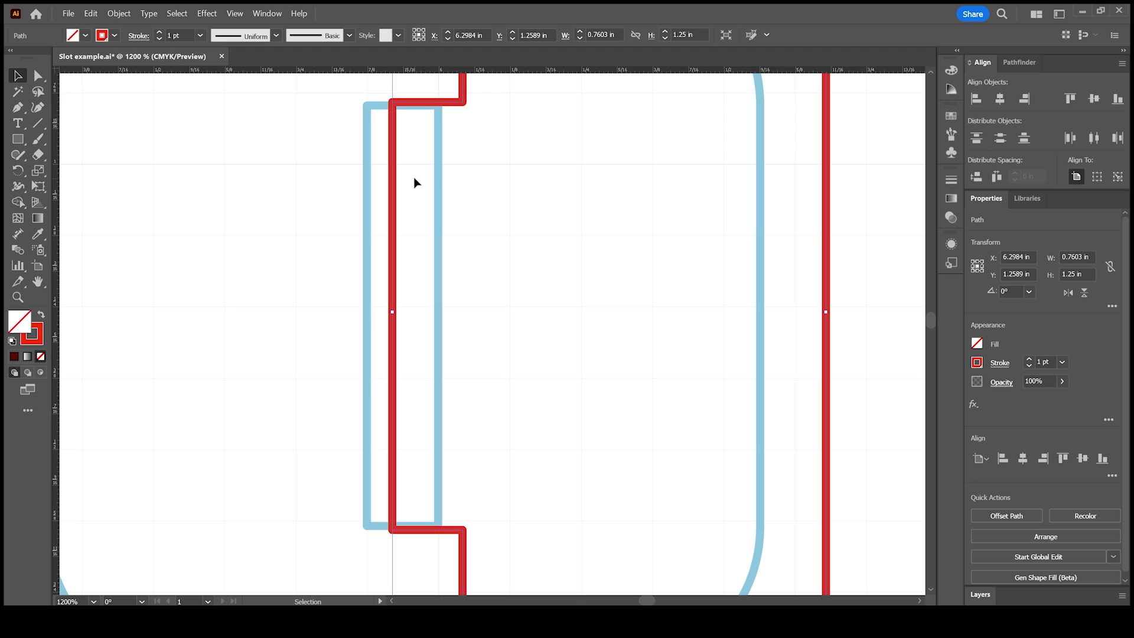
pyautogui.moveTo(394, 119)
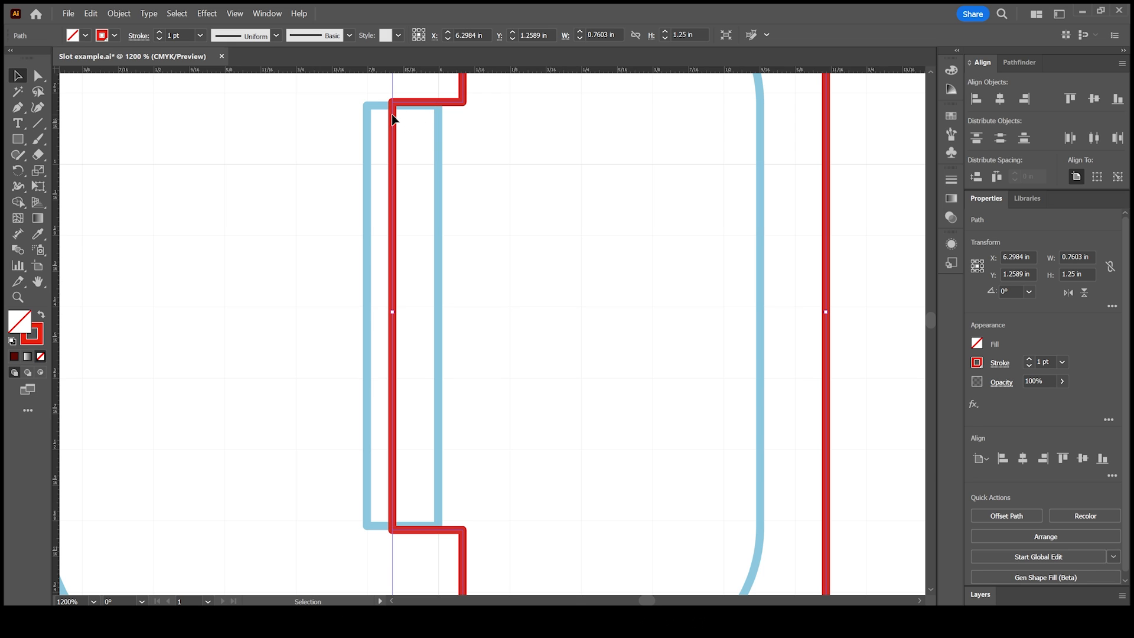
pyautogui.moveTo(383, 490)
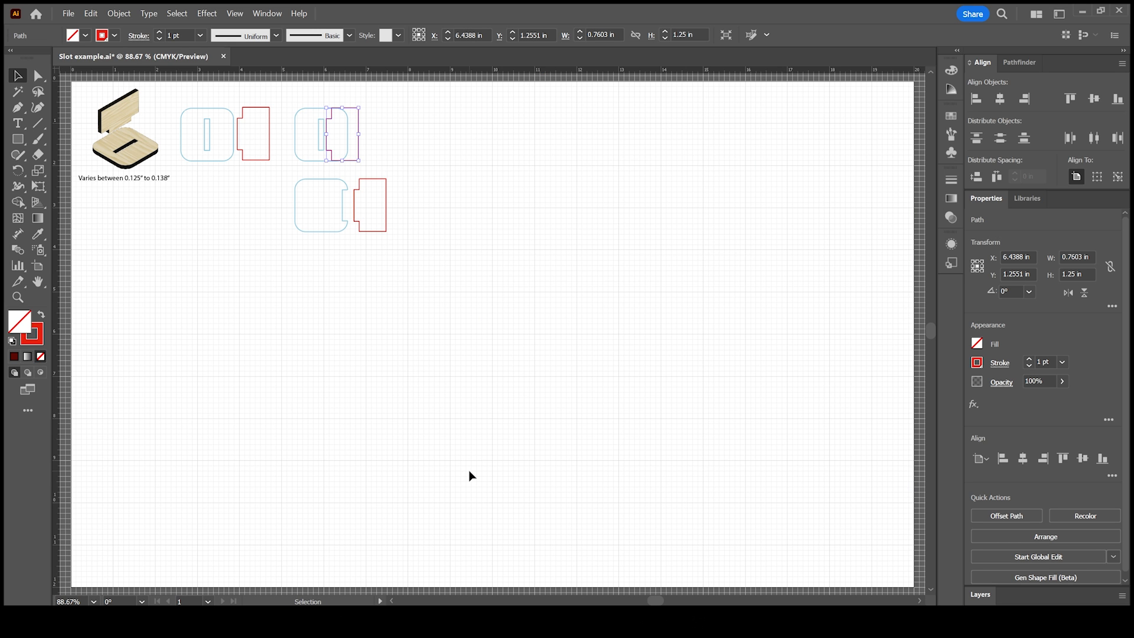
pyautogui.moveTo(35, 306)
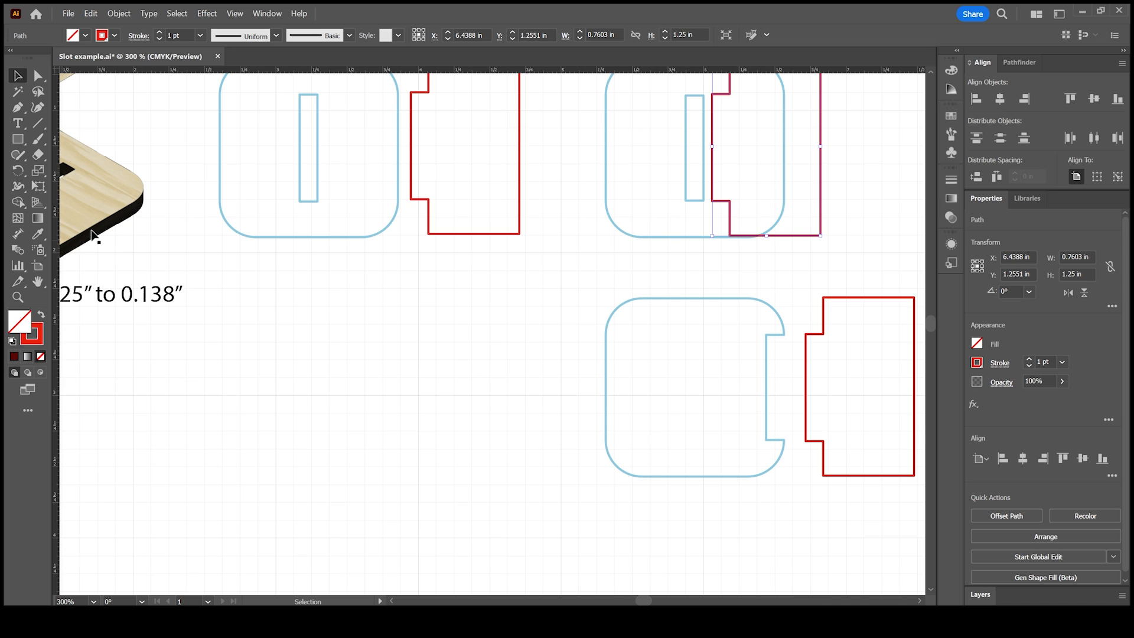
# Draw a 0.125 × 0.75 in slot rectangle below the existing test pieces
pyautogui.click(17, 139)
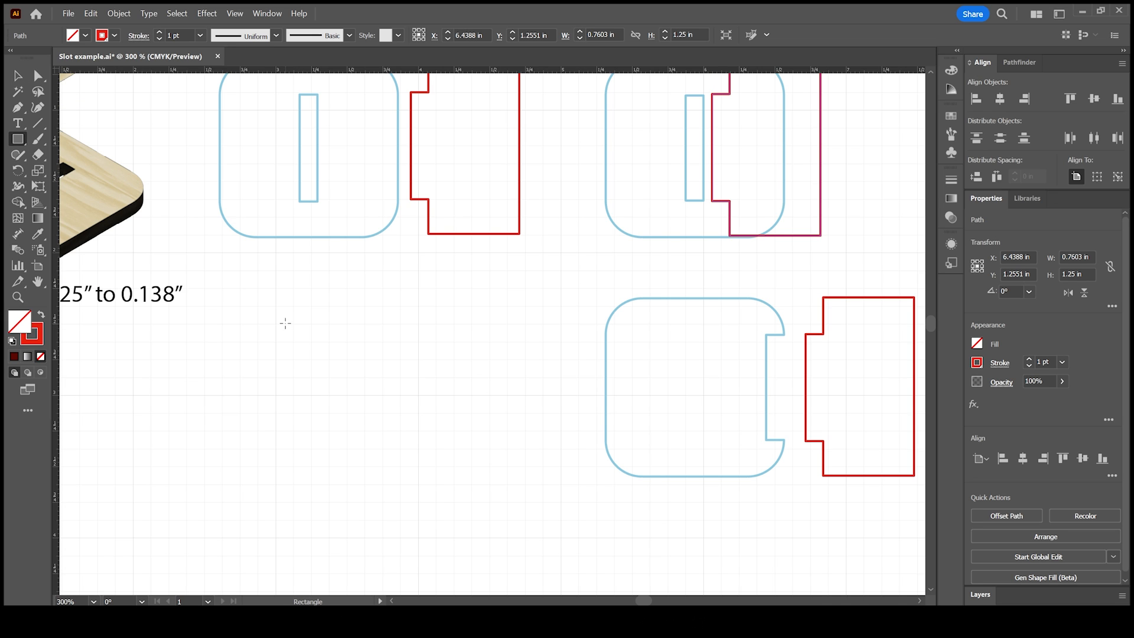
pyautogui.click(284, 323)
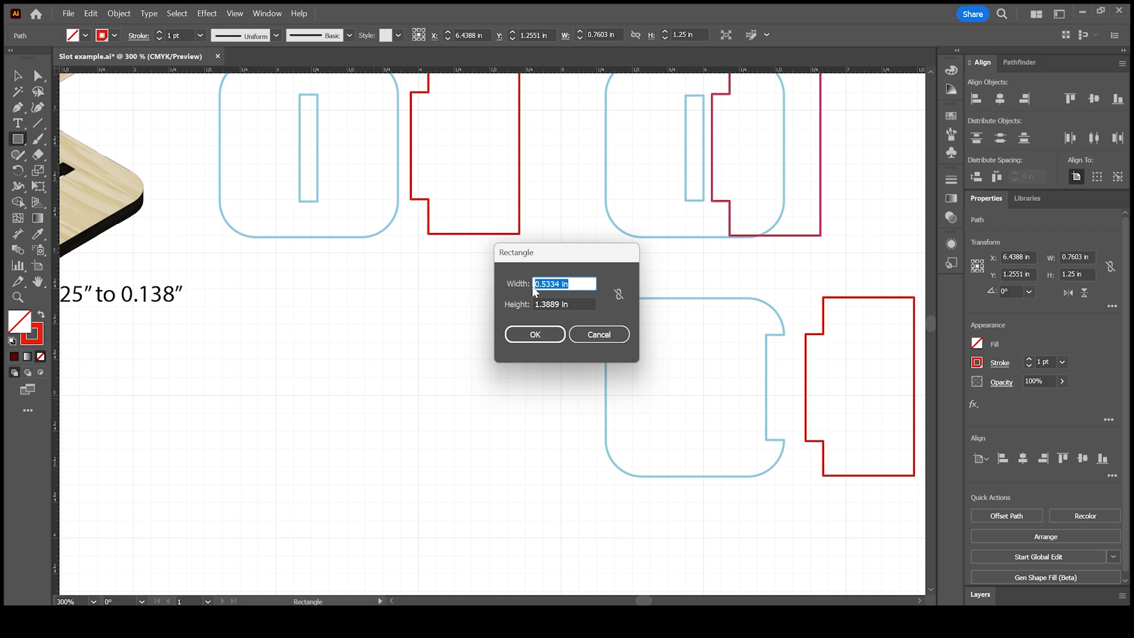
pyautogui.write('0.12')
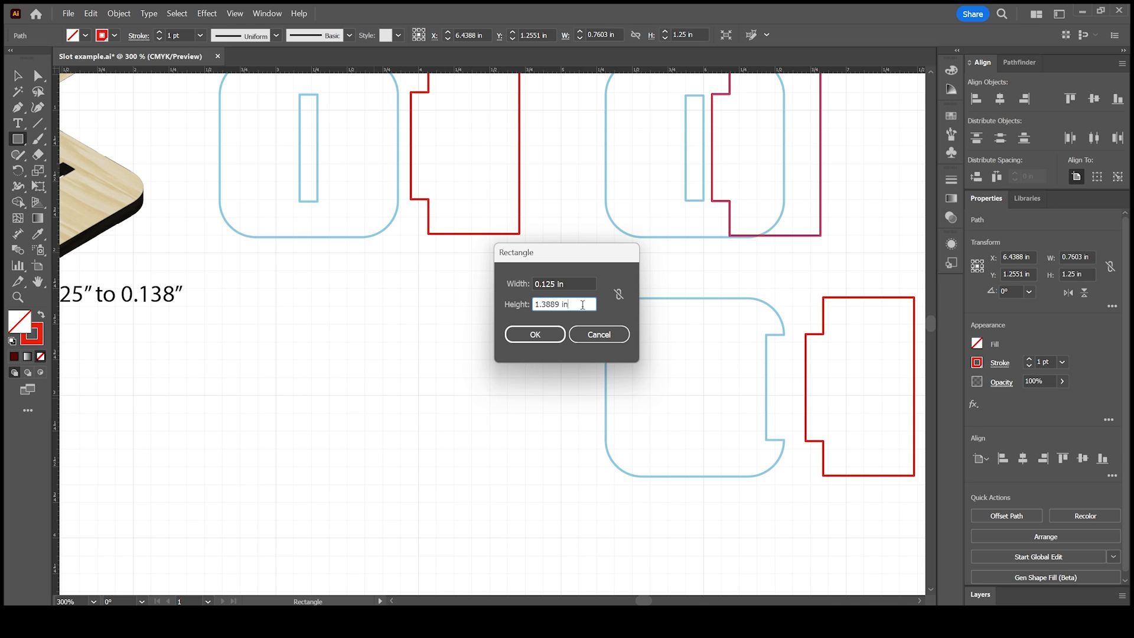
pyautogui.write('.7')
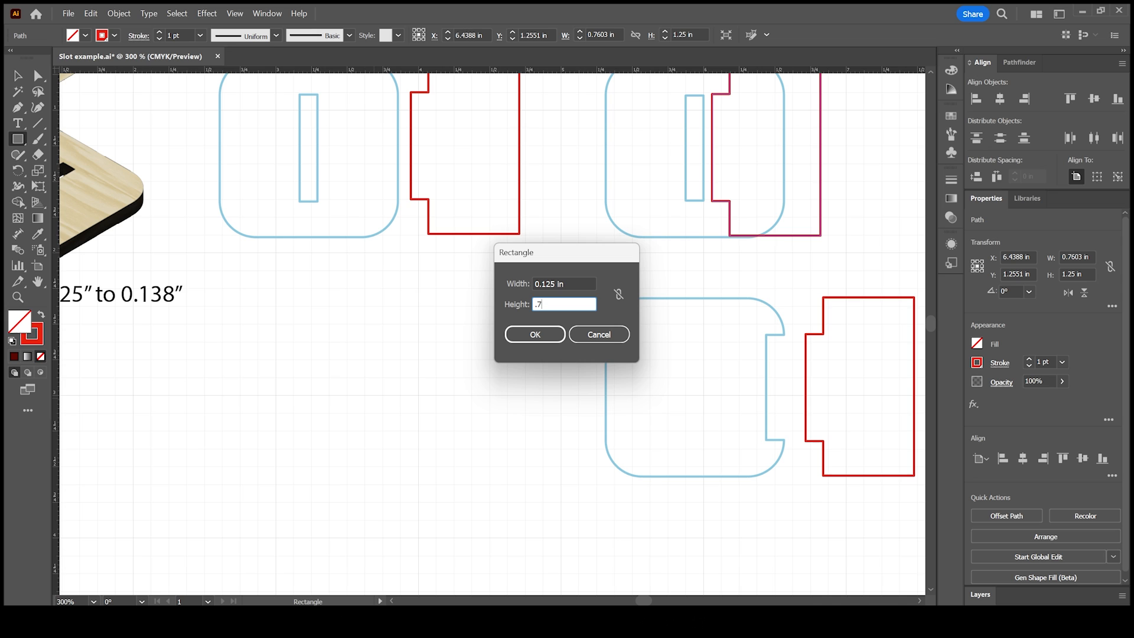
pyautogui.click(534, 334)
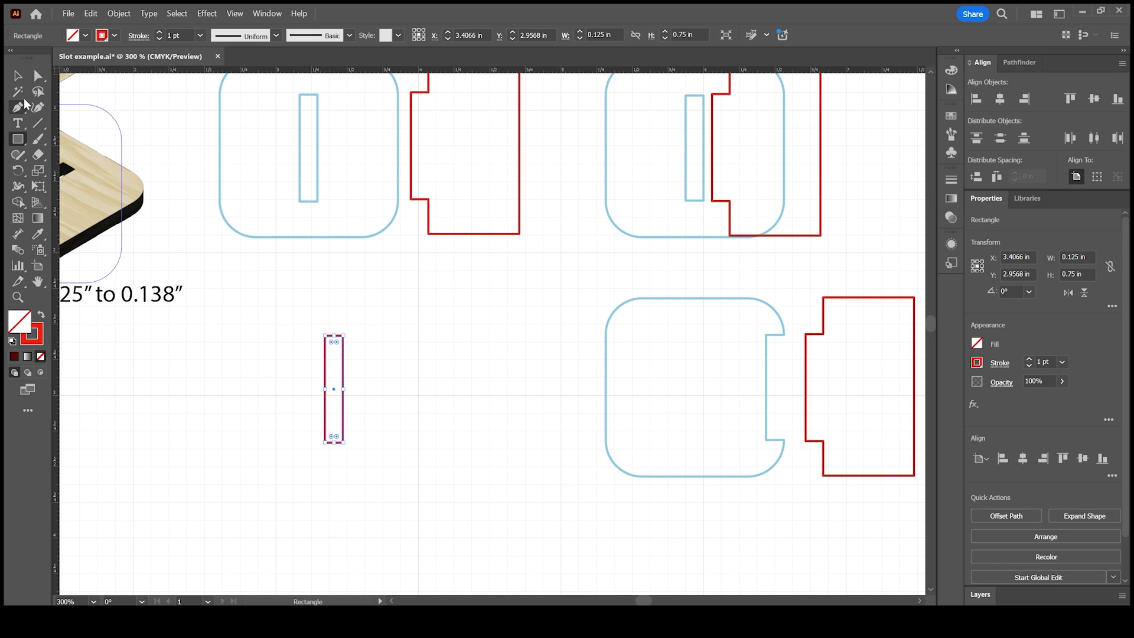
pyautogui.click(17, 75)
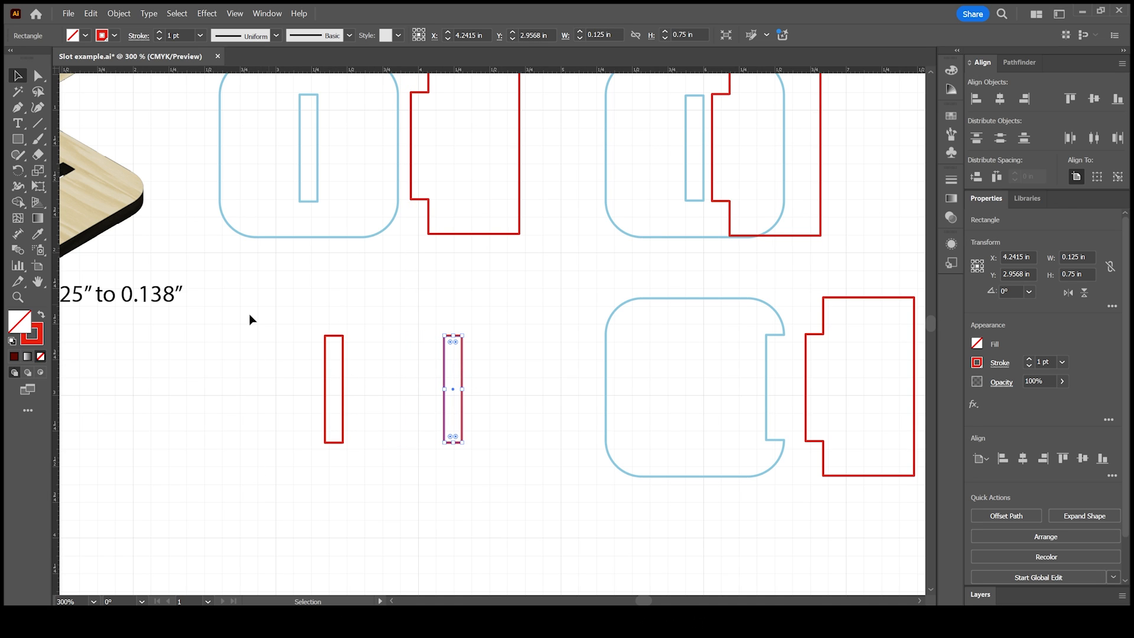
pyautogui.moveTo(278, 238)
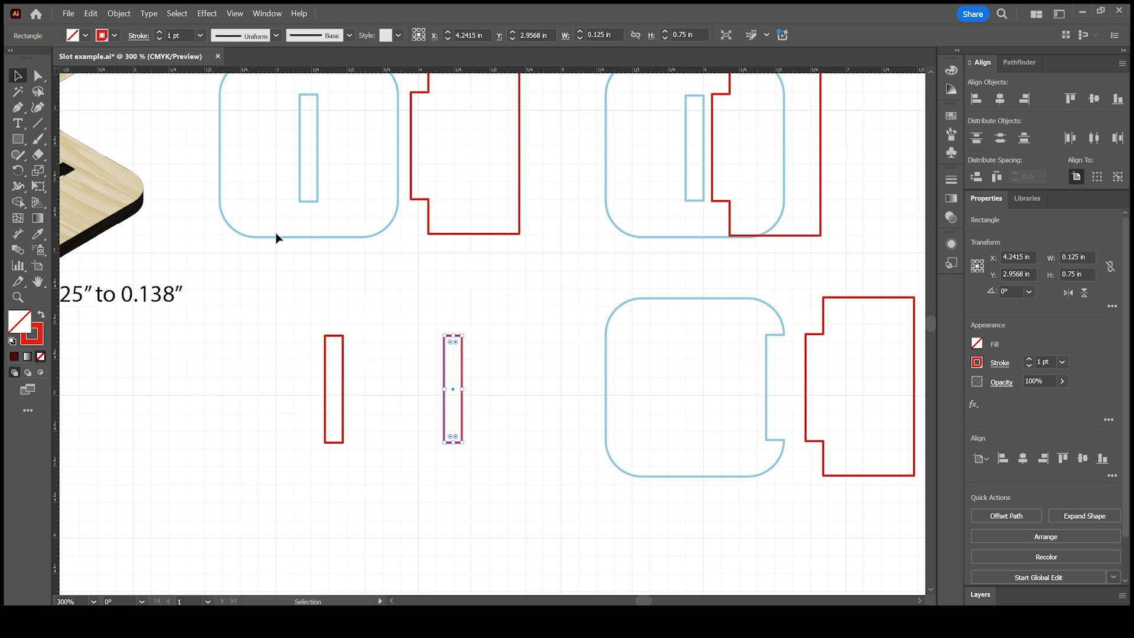
pyautogui.moveTo(25, 78)
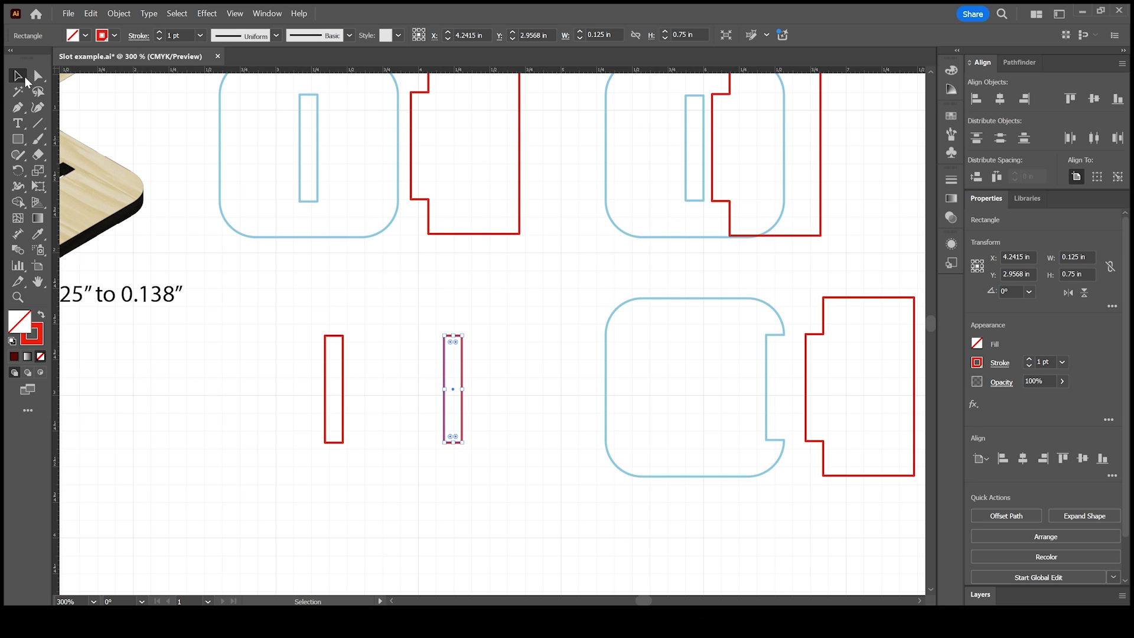
# Draw a 1.1485 in square around the left slot rectangle and a tall rectangle over the right one
pyautogui.click(18, 138)
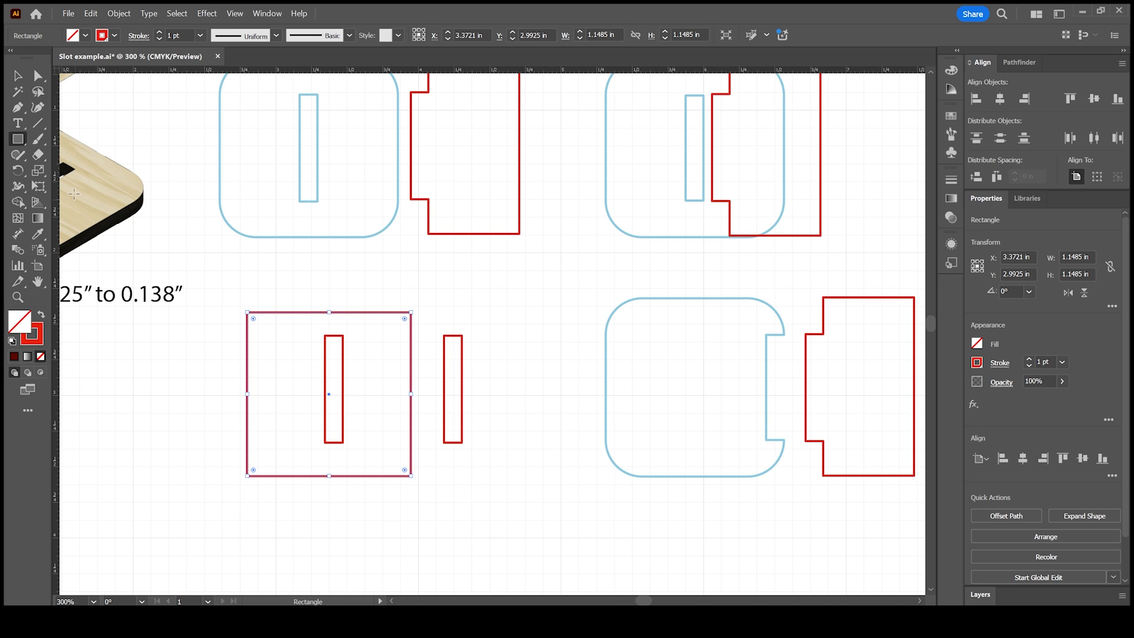
pyautogui.click(17, 75)
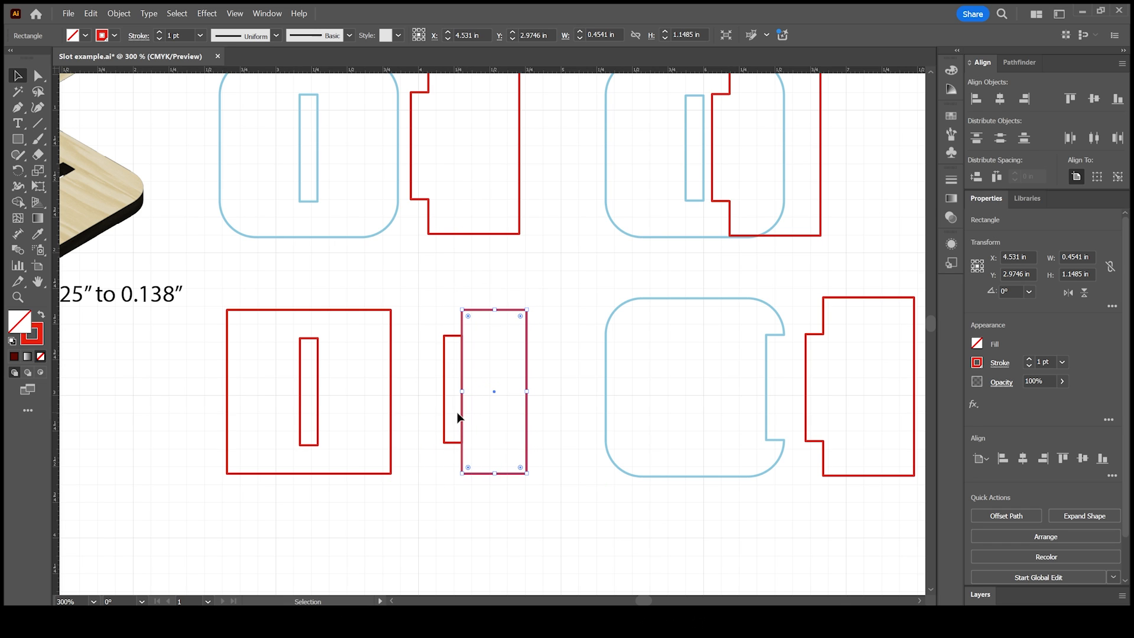
# Unite the thin and tall rectangles into one tab piece and select it
pyautogui.click(493, 365)
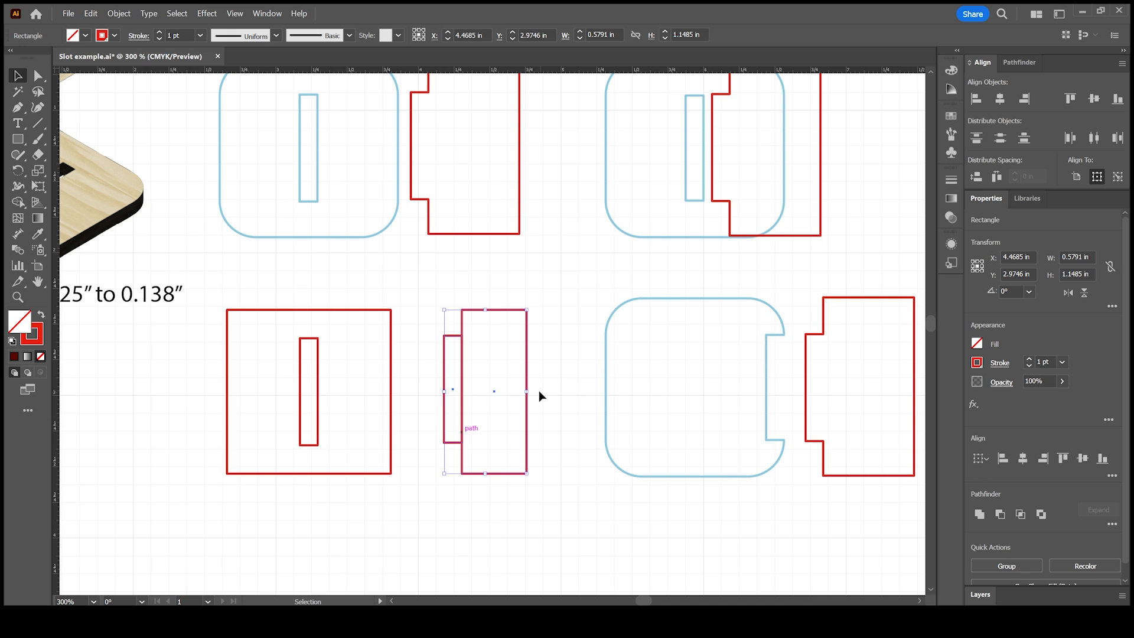
pyautogui.click(1017, 63)
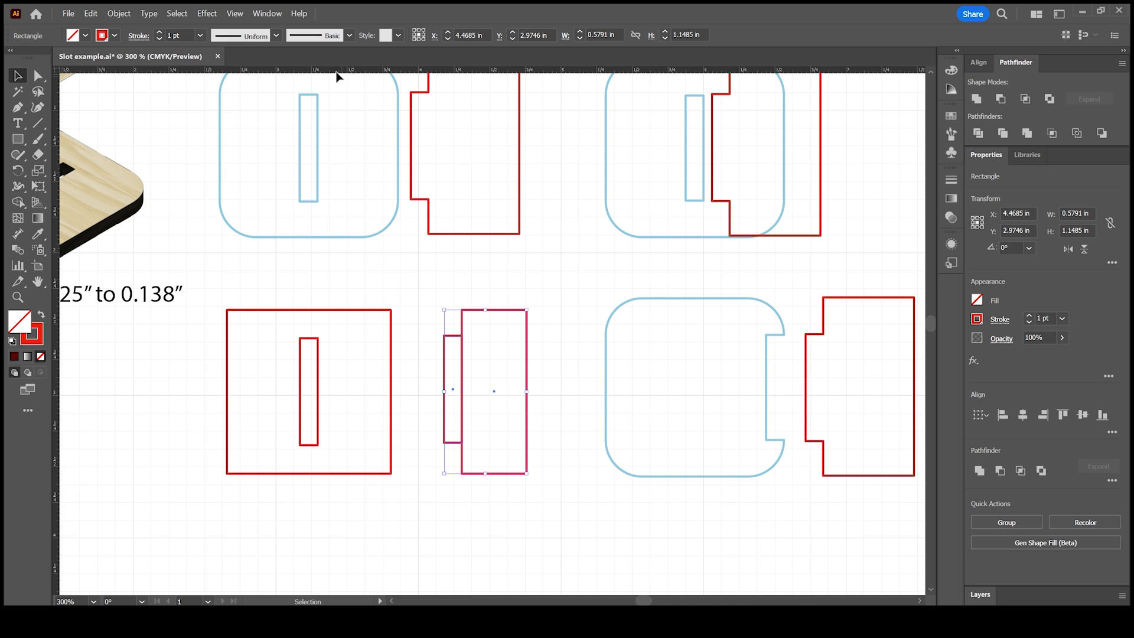
pyautogui.click(267, 13)
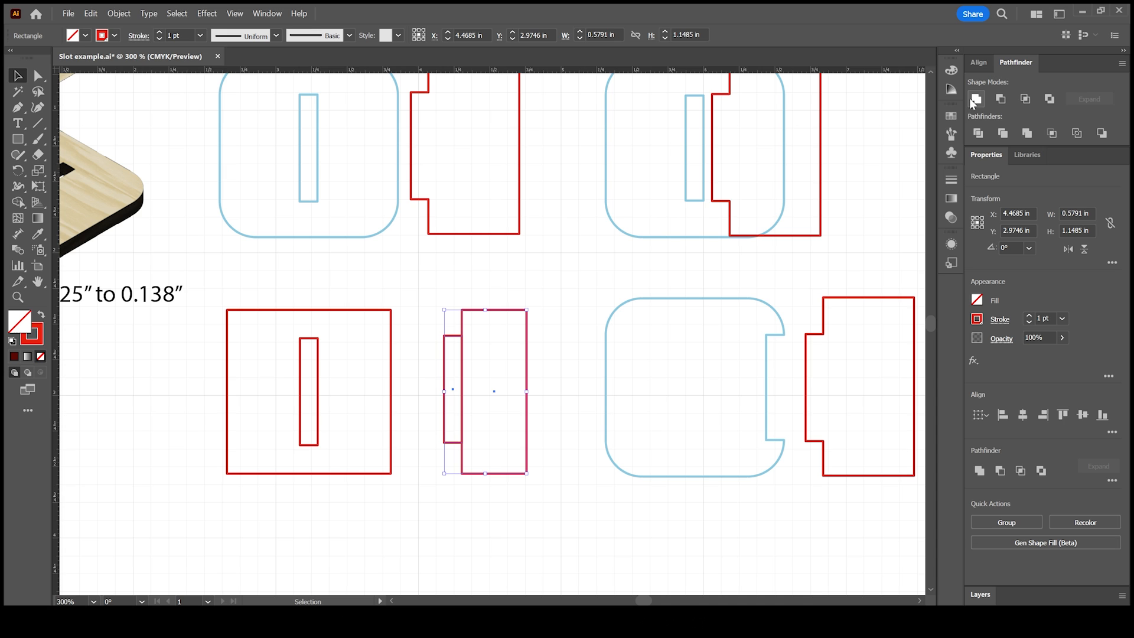
pyautogui.click(976, 100)
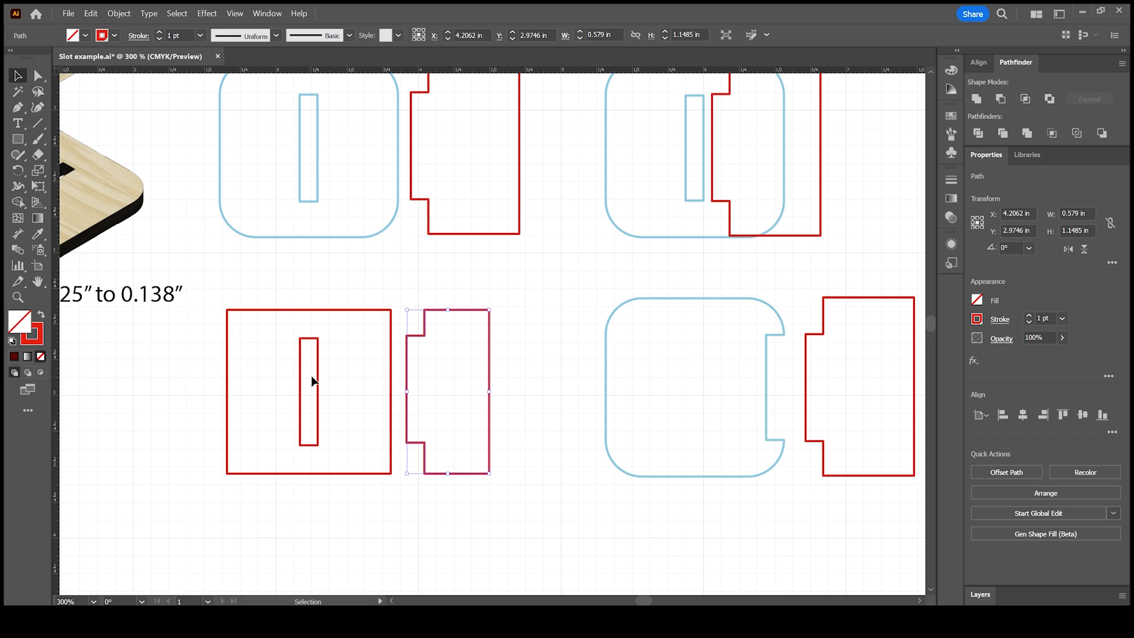
pyautogui.moveTo(463, 402)
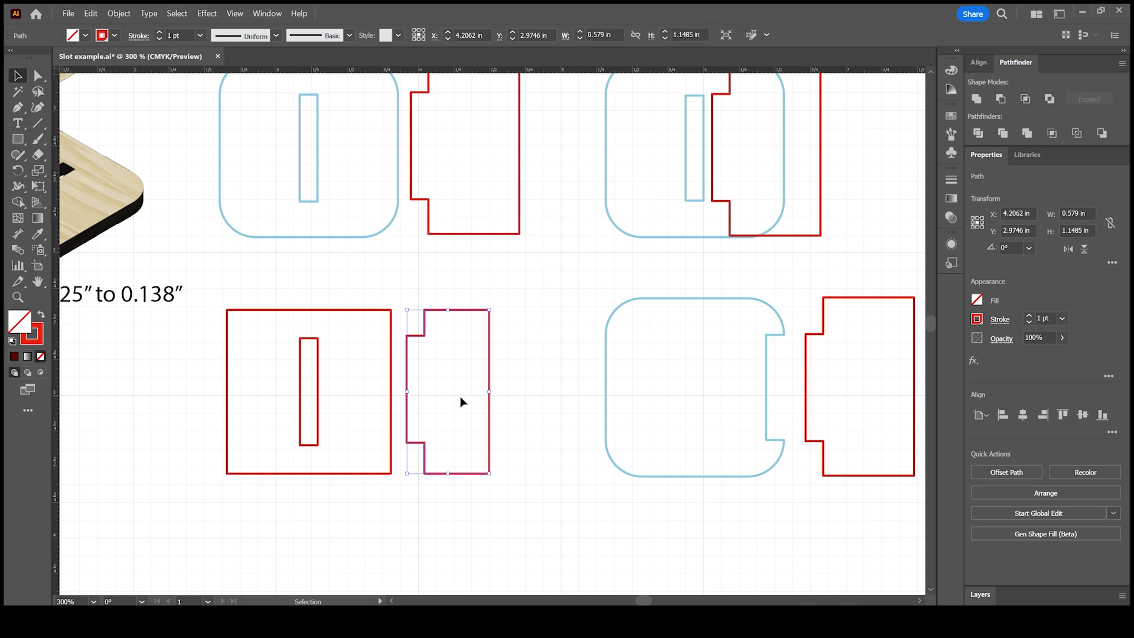
pyautogui.moveTo(463, 447)
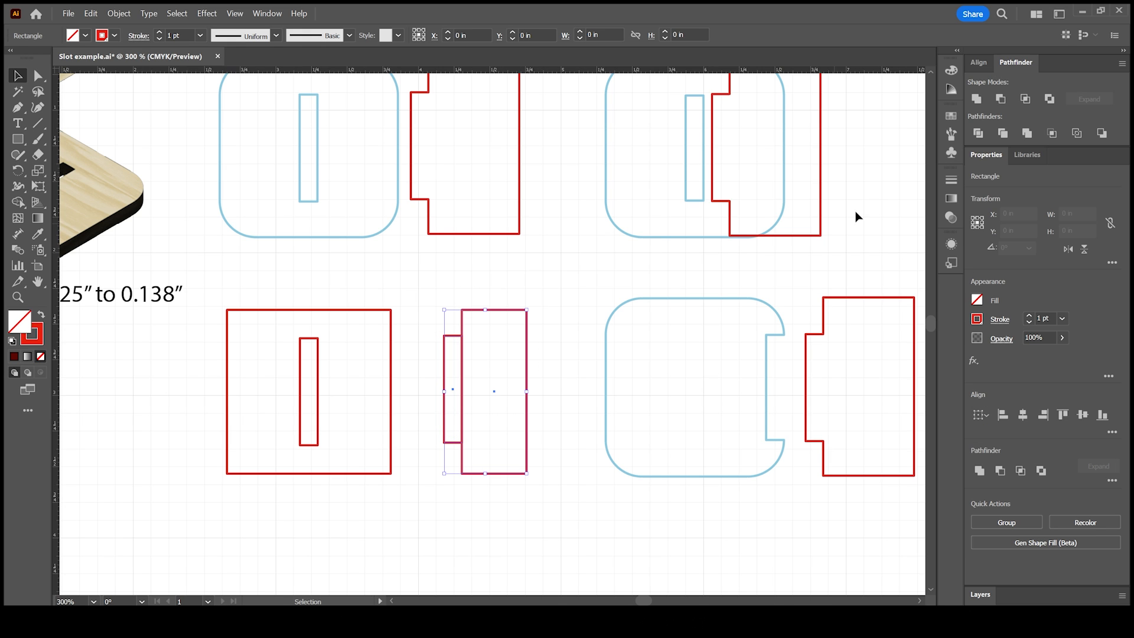
pyautogui.click(979, 62)
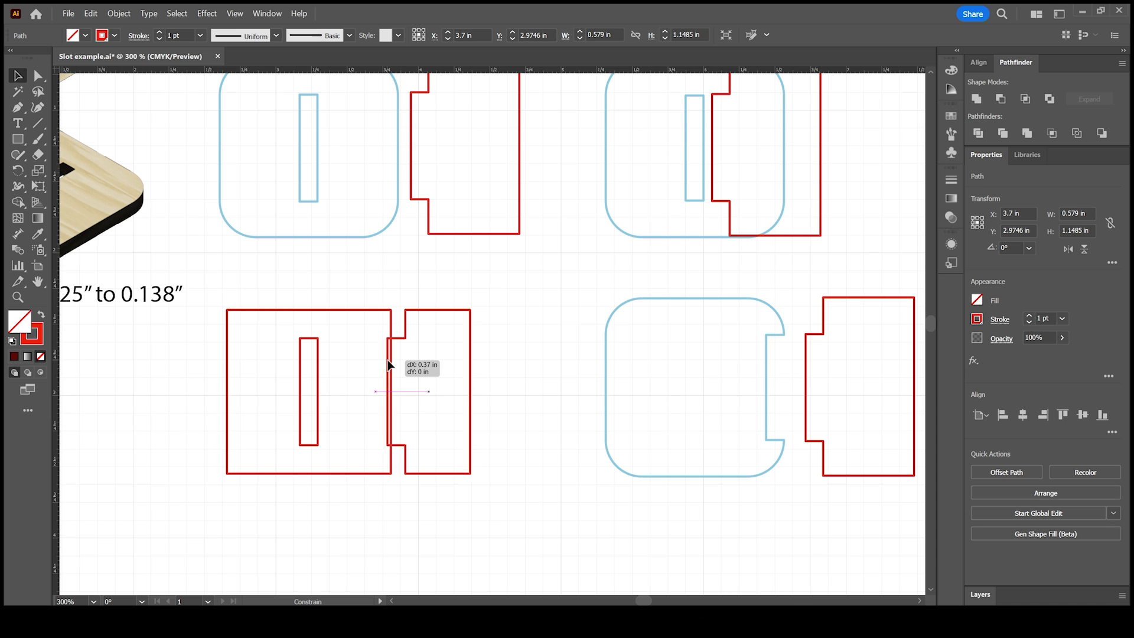
pyautogui.click(332, 429)
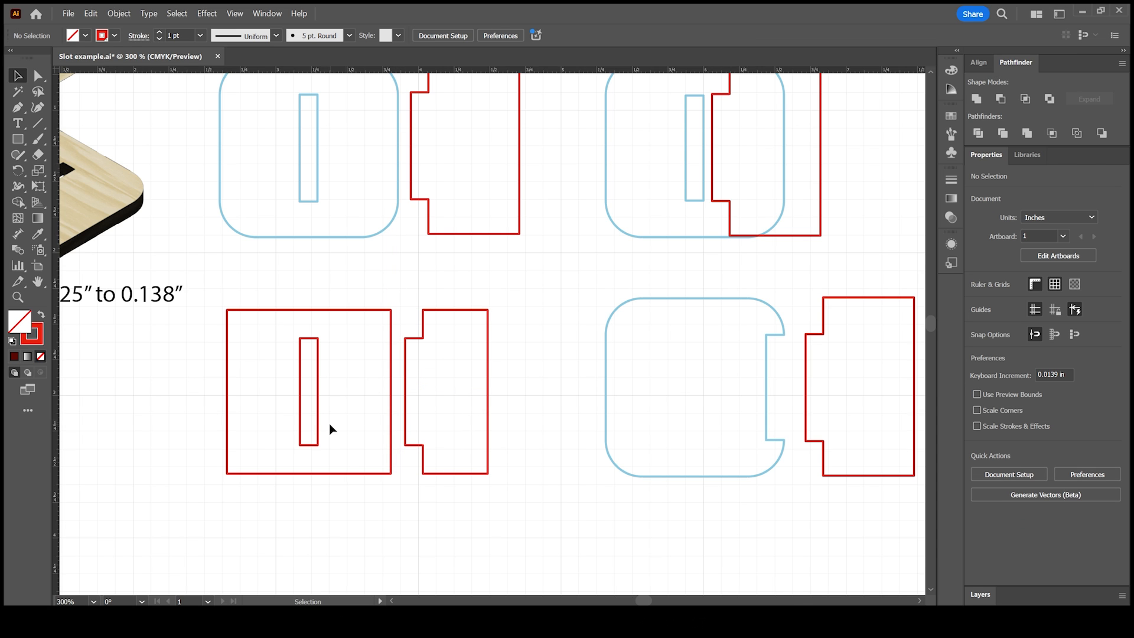
pyautogui.click(309, 390)
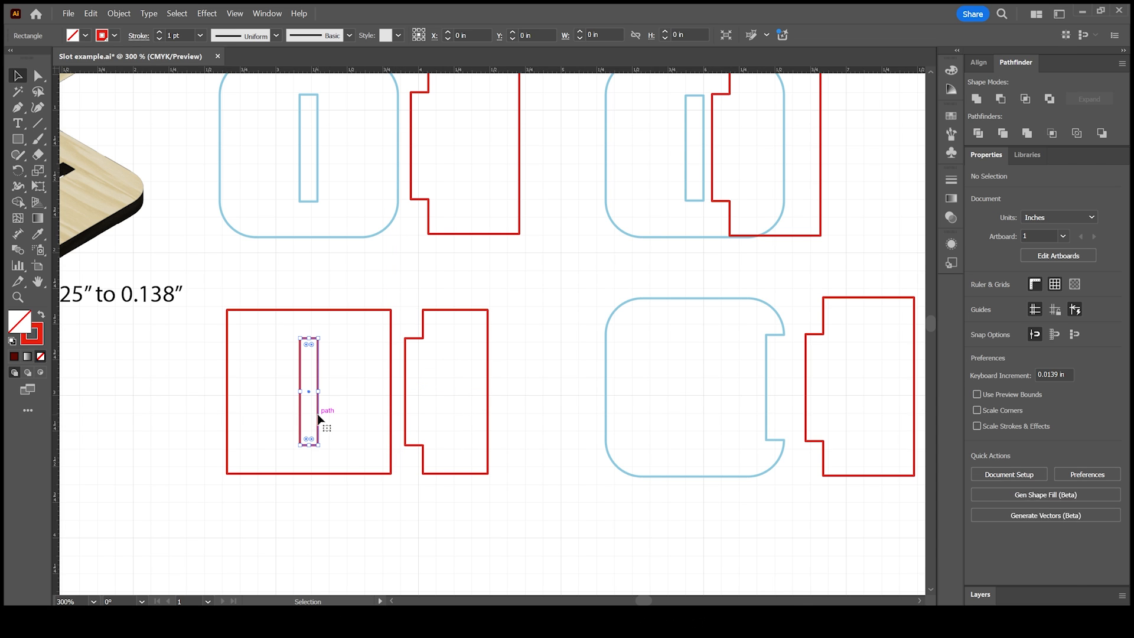
pyautogui.click(307, 390)
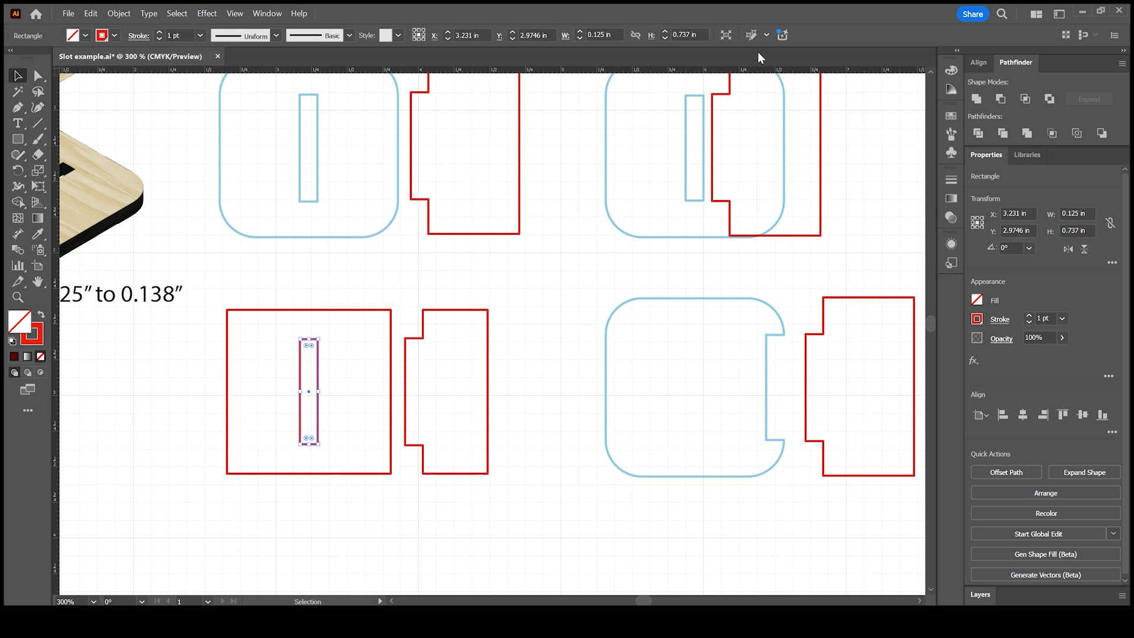
pyautogui.click(341, 374)
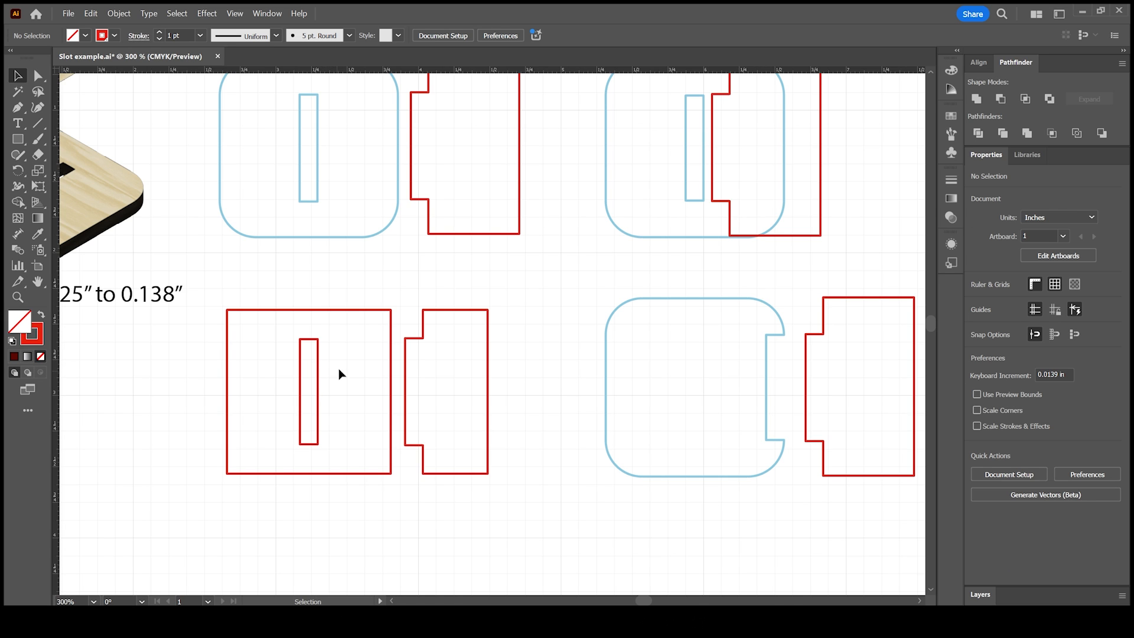
pyautogui.moveTo(407, 384)
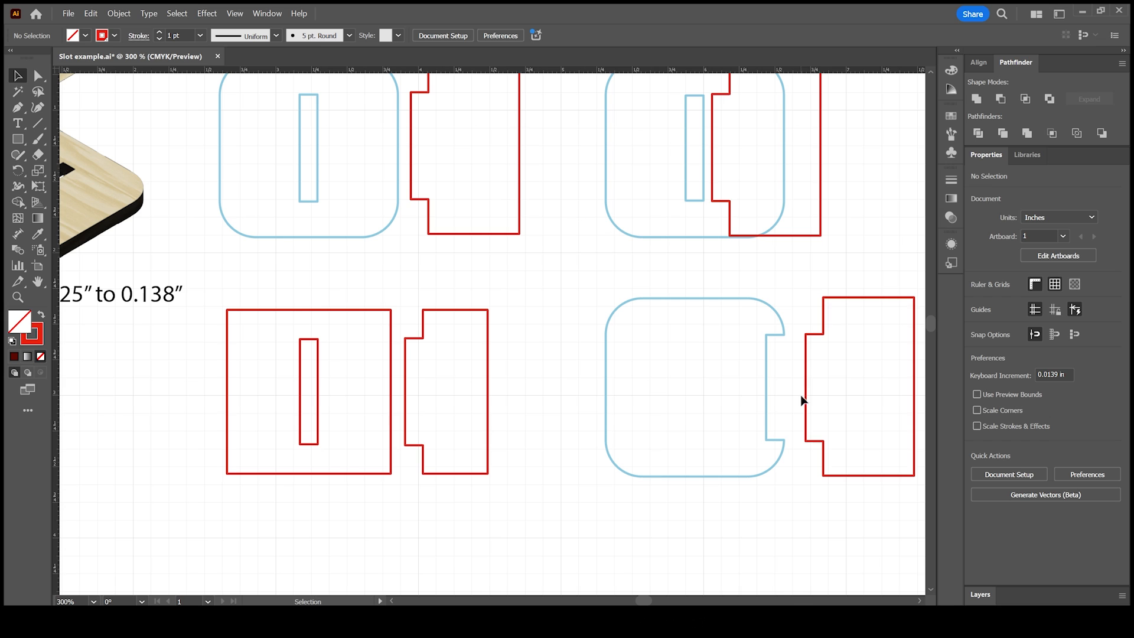
pyautogui.moveTo(781, 472)
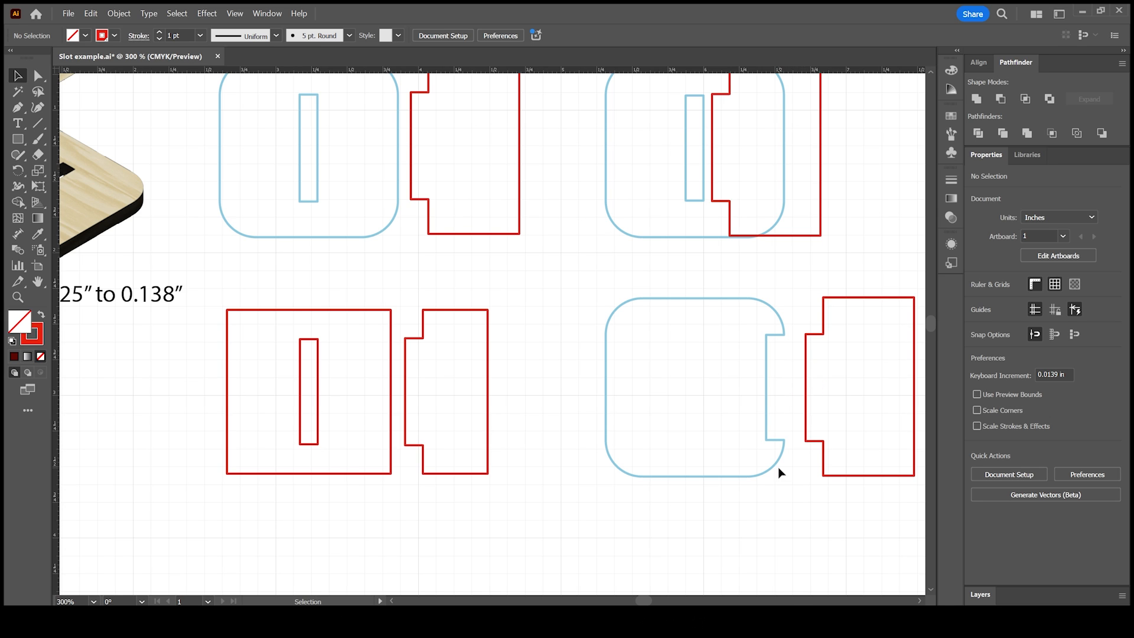
pyautogui.moveTo(792, 403)
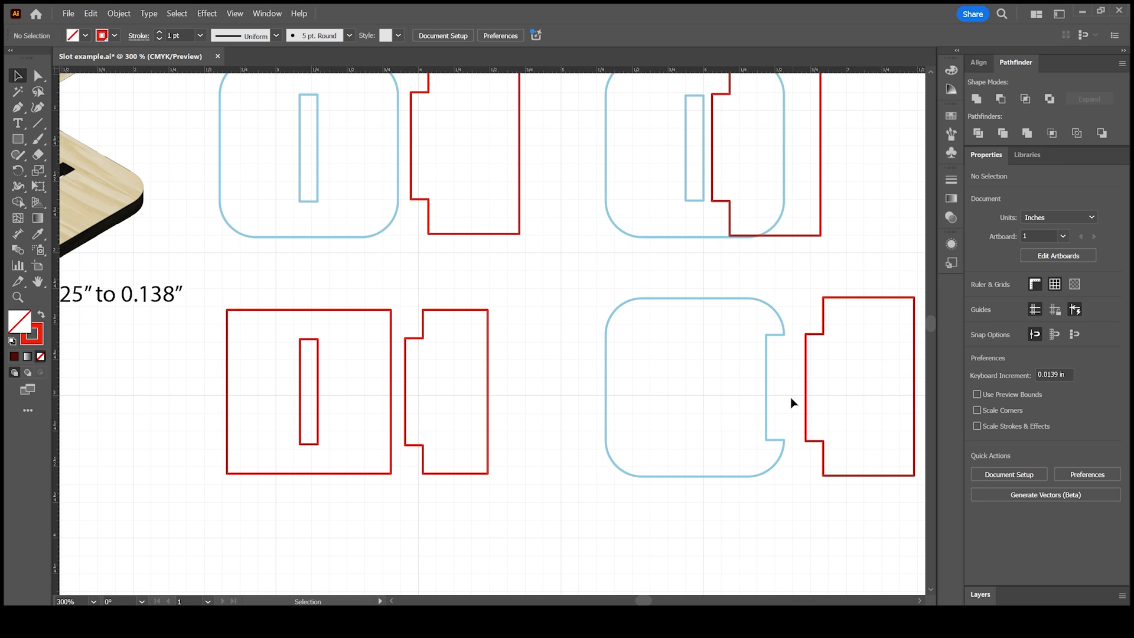
pyautogui.moveTo(768, 410)
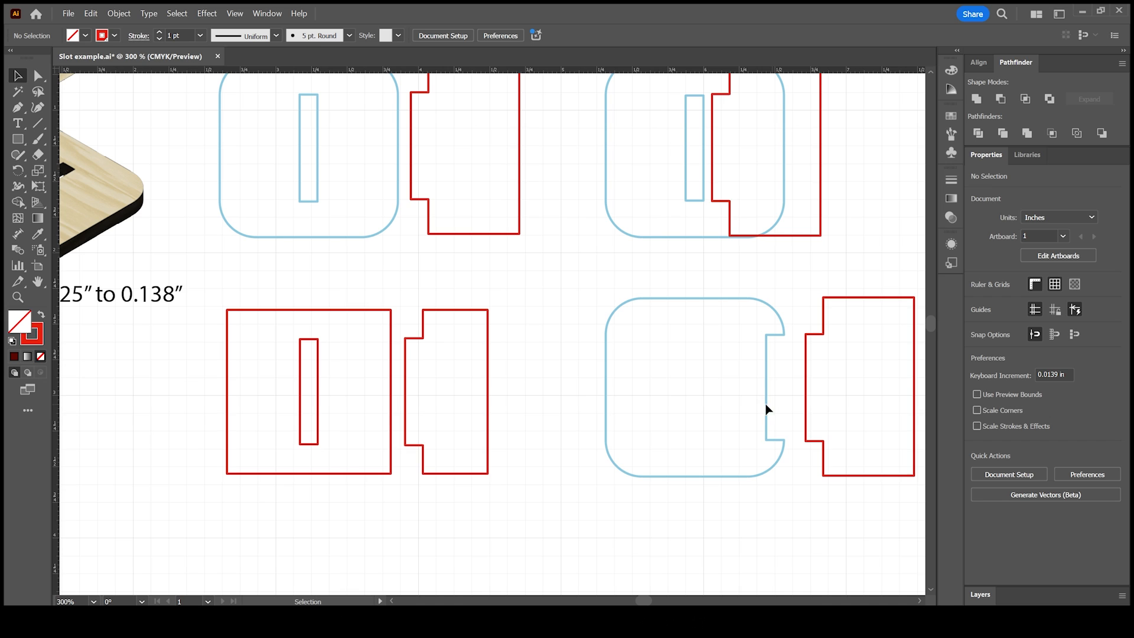
pyautogui.moveTo(781, 371)
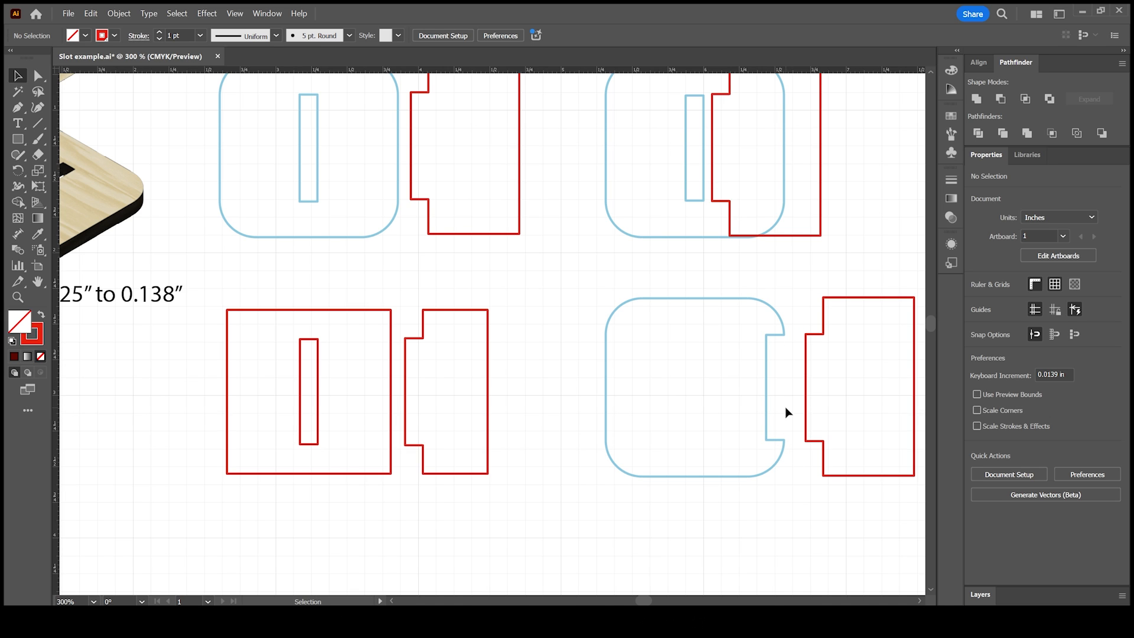
pyautogui.moveTo(519, 419)
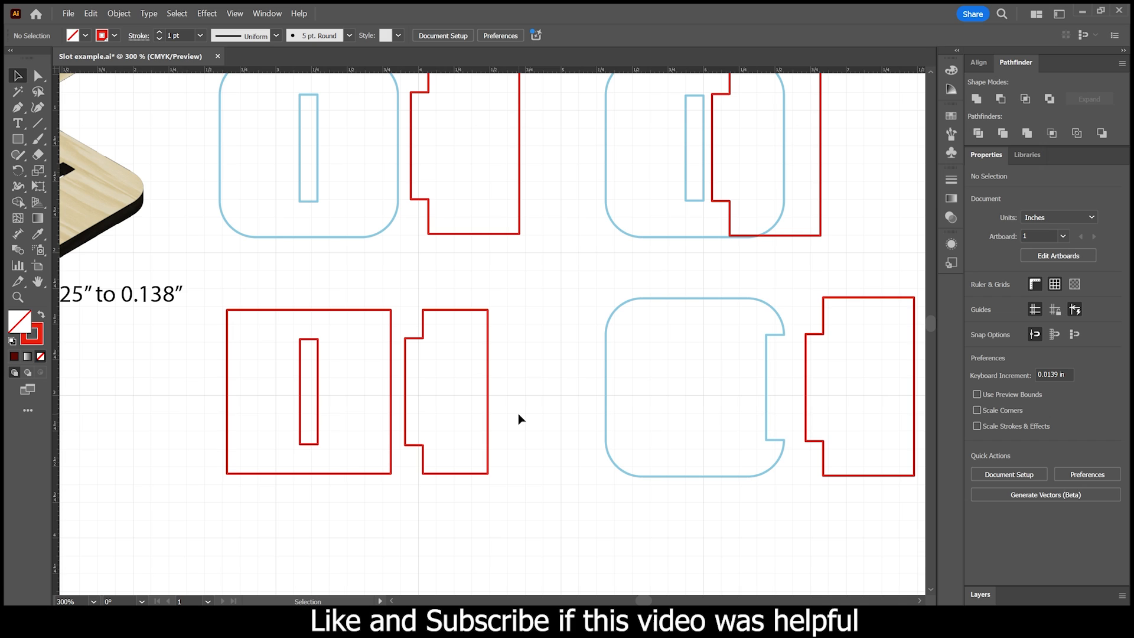
pyautogui.moveTo(484, 414)
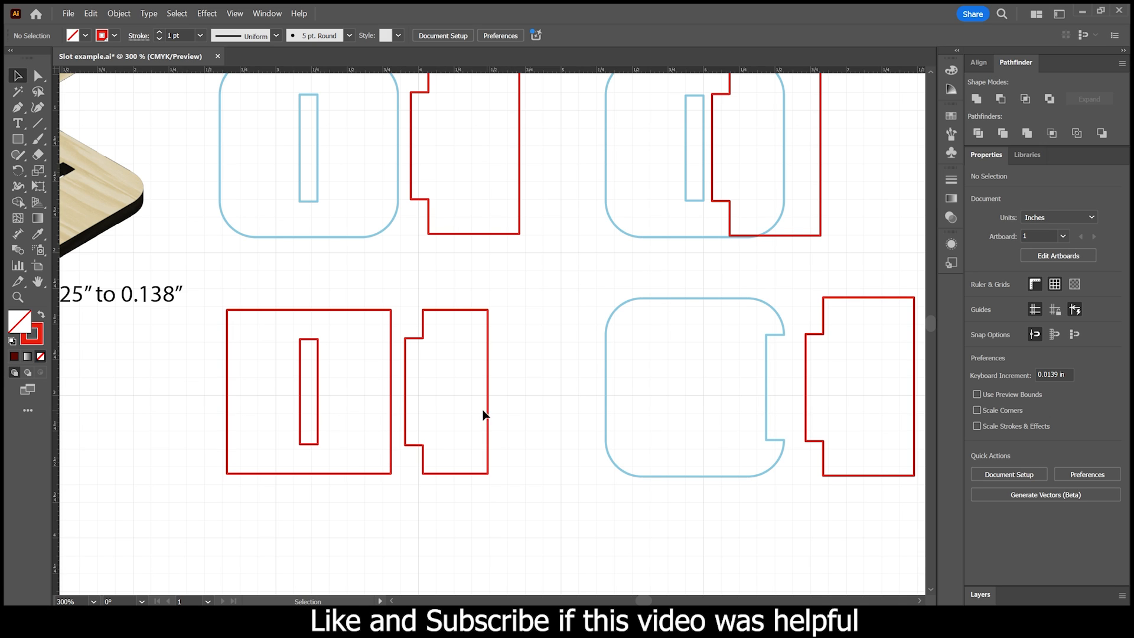
pyautogui.moveTo(296, 104)
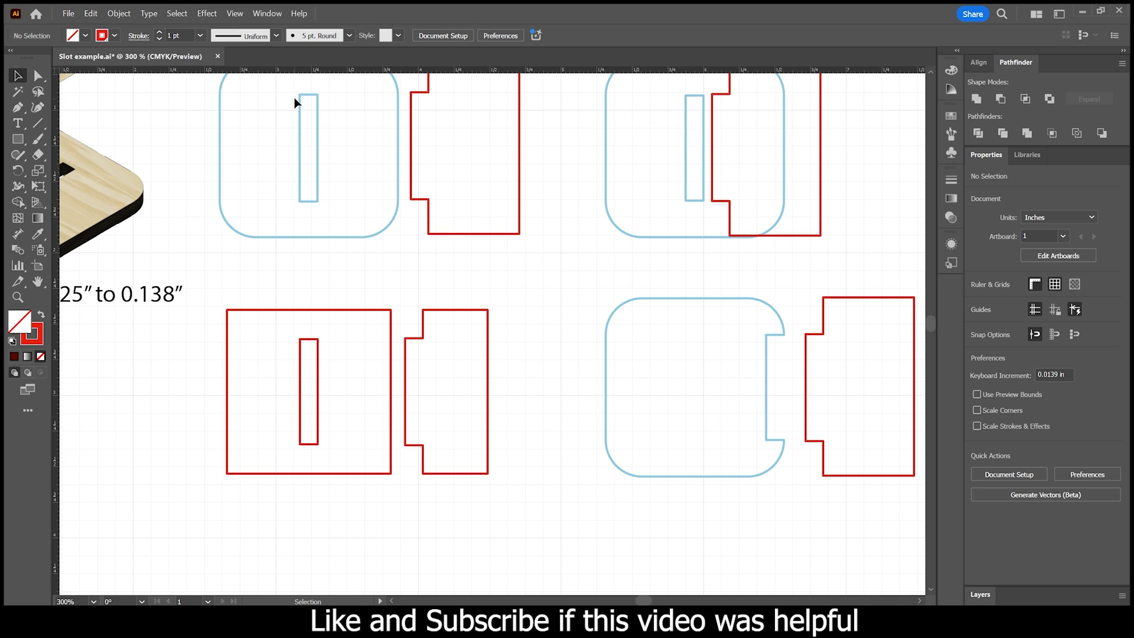
pyautogui.moveTo(354, 233)
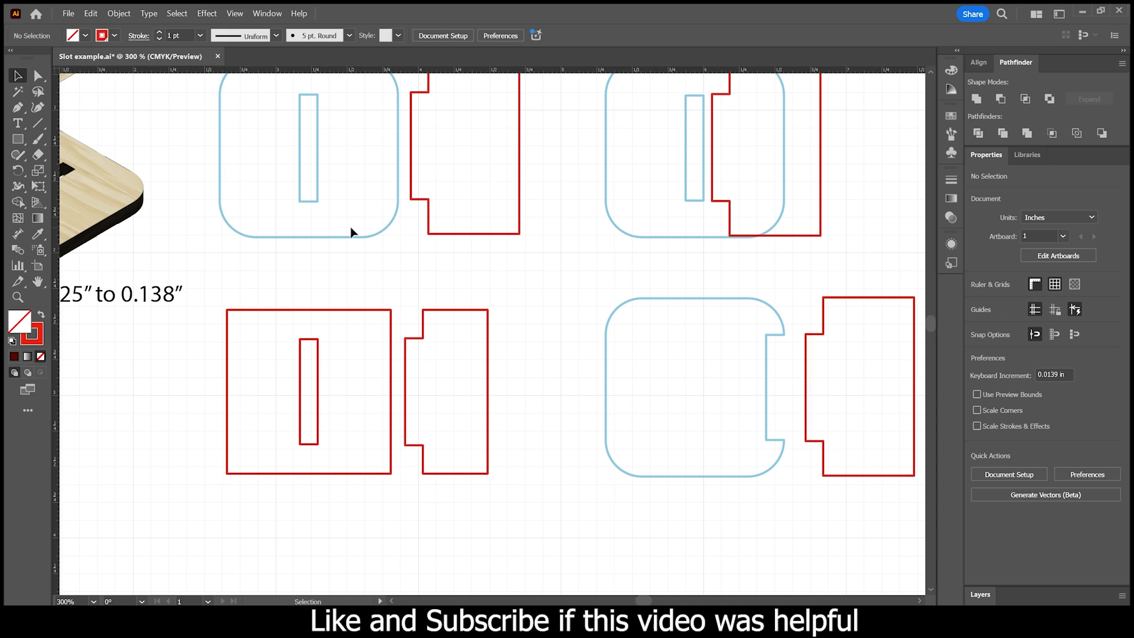
pyautogui.moveTo(344, 304)
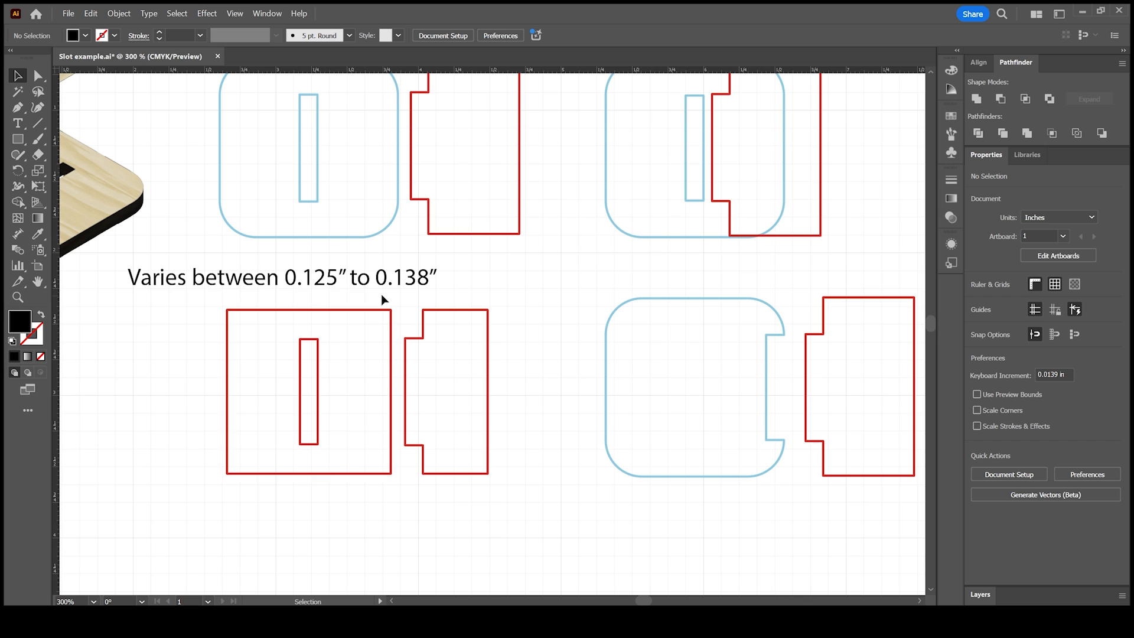
pyautogui.moveTo(348, 310)
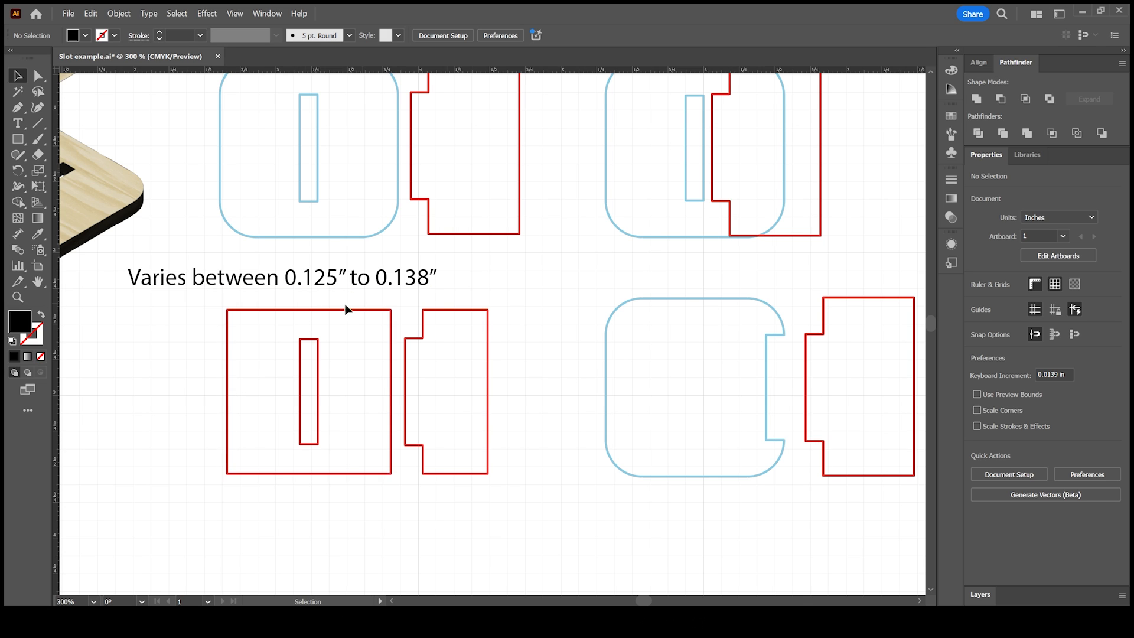
pyautogui.moveTo(361, 300)
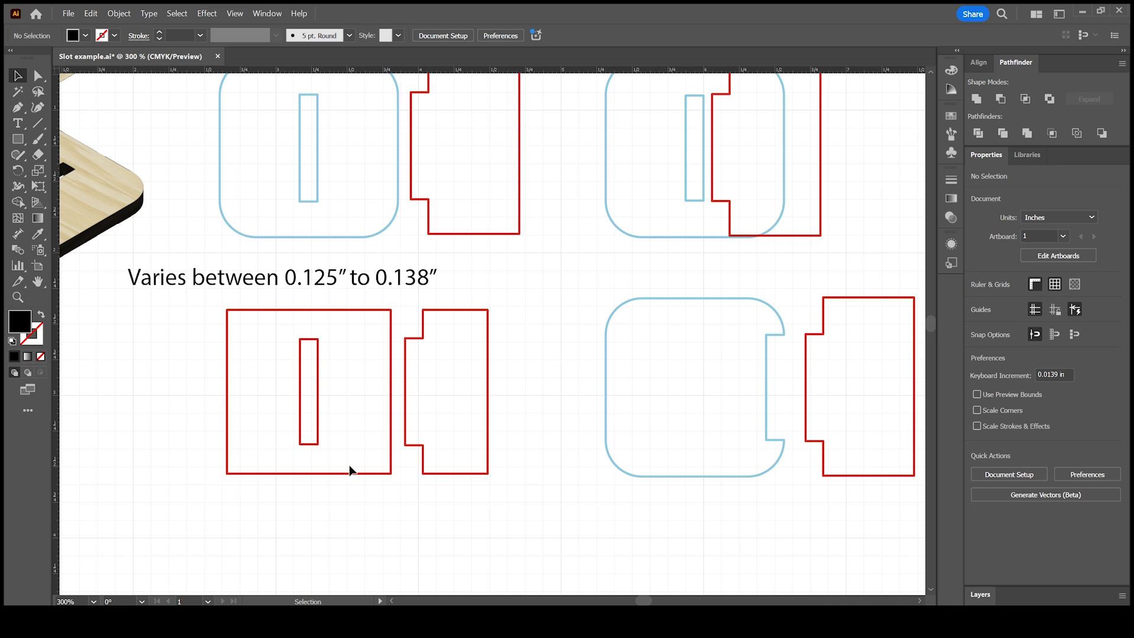
pyautogui.moveTo(383, 403)
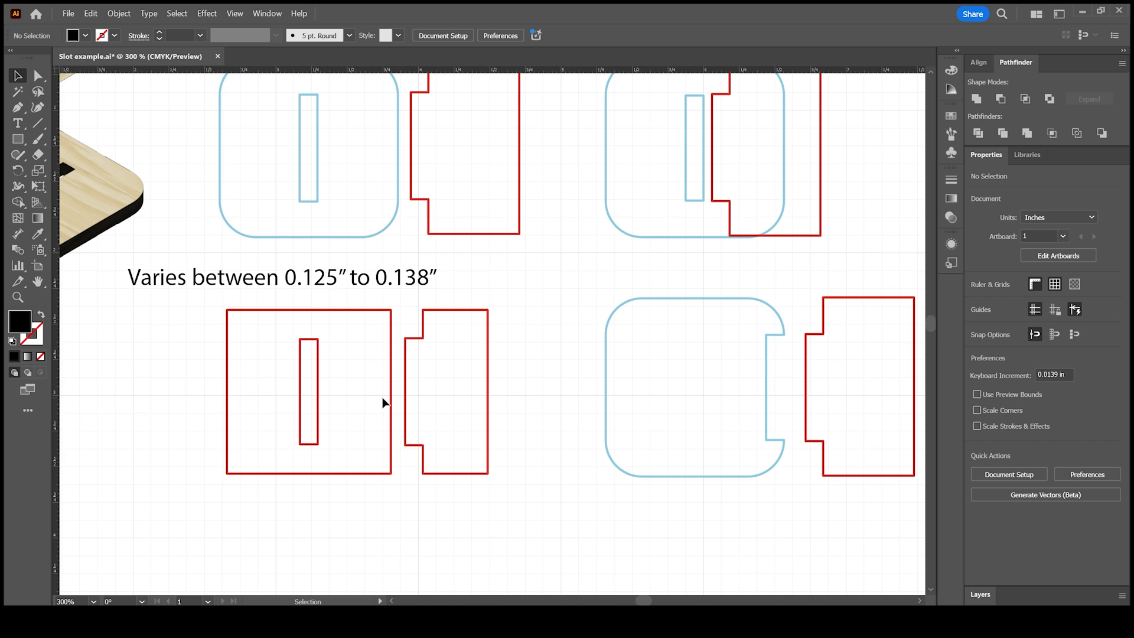
pyautogui.moveTo(365, 391)
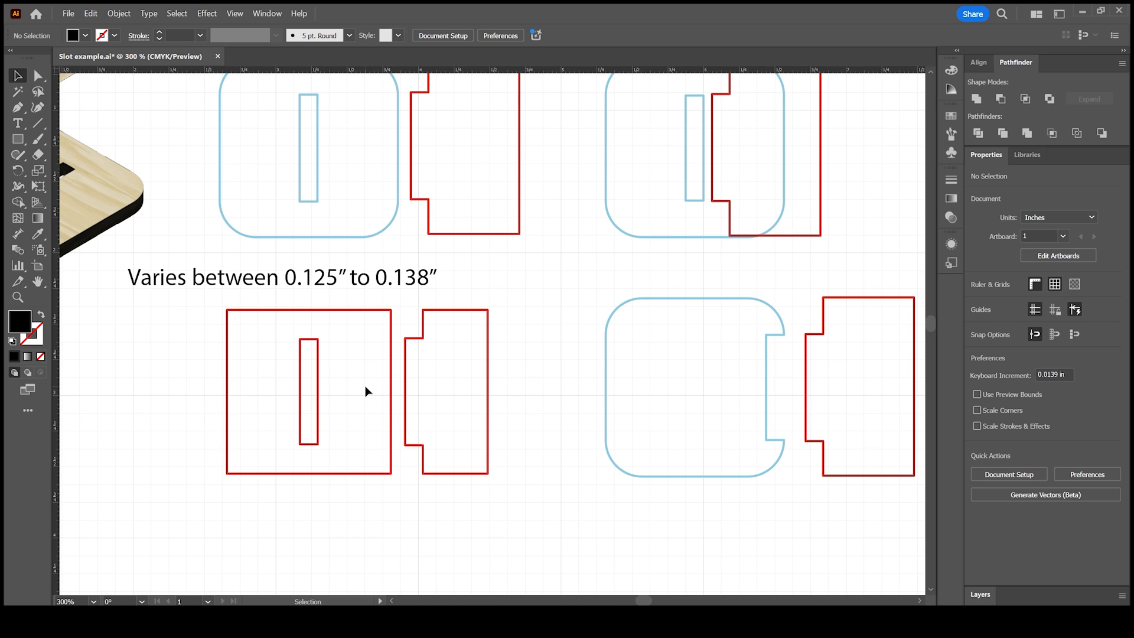
pyautogui.moveTo(519, 384)
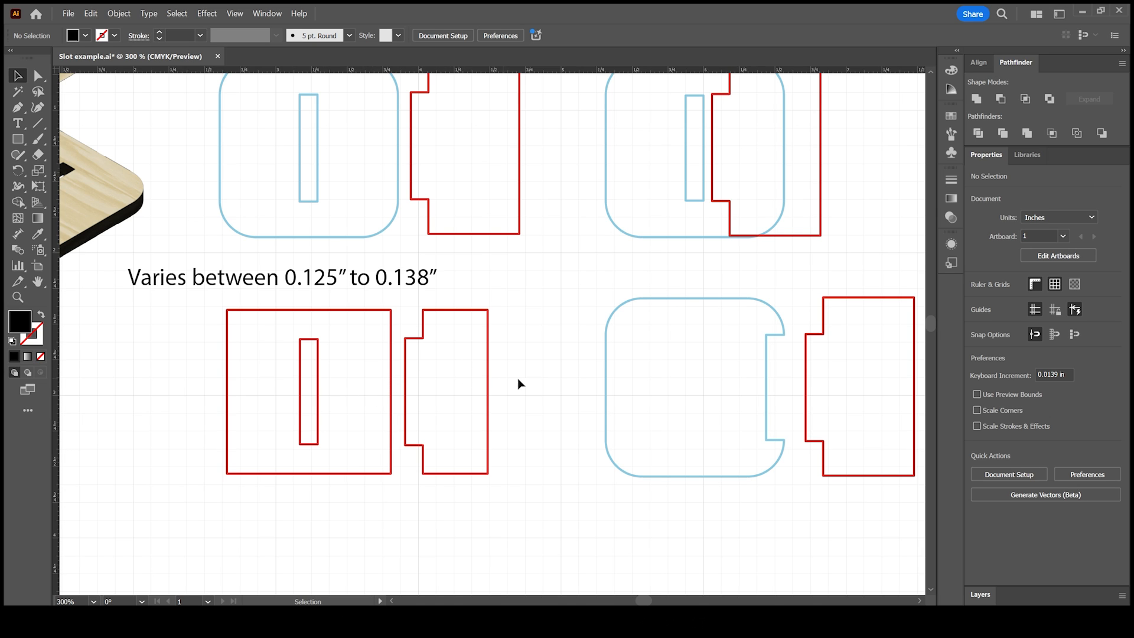
pyautogui.moveTo(770, 344)
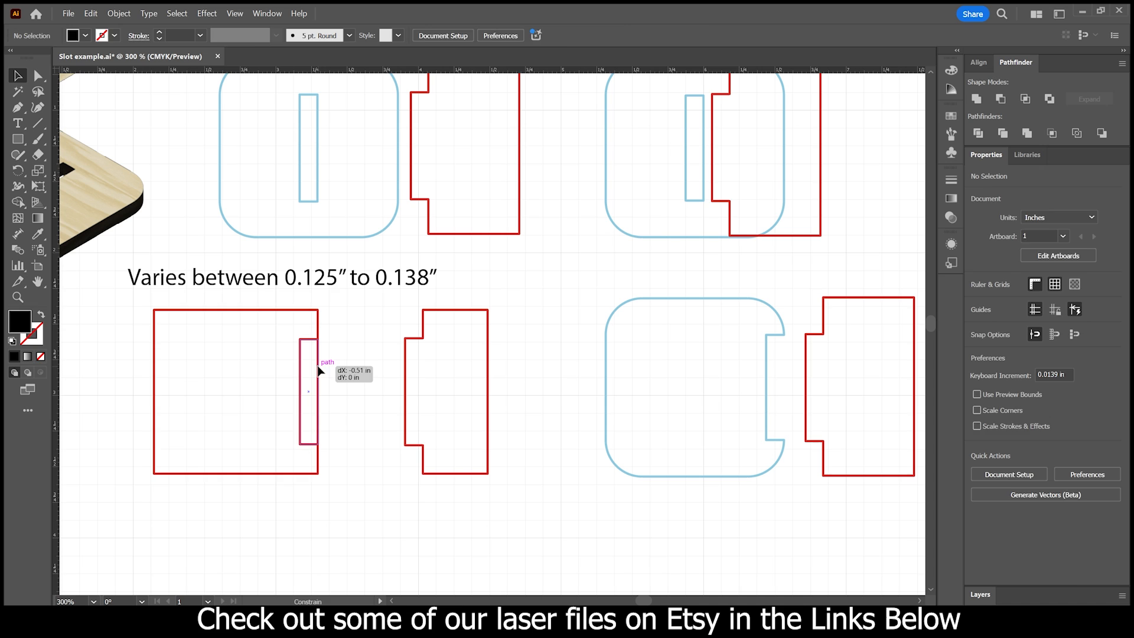
# Move the merged tab piece left so its tab sits inside the square's right-edge notch
pyautogui.click(307, 384)
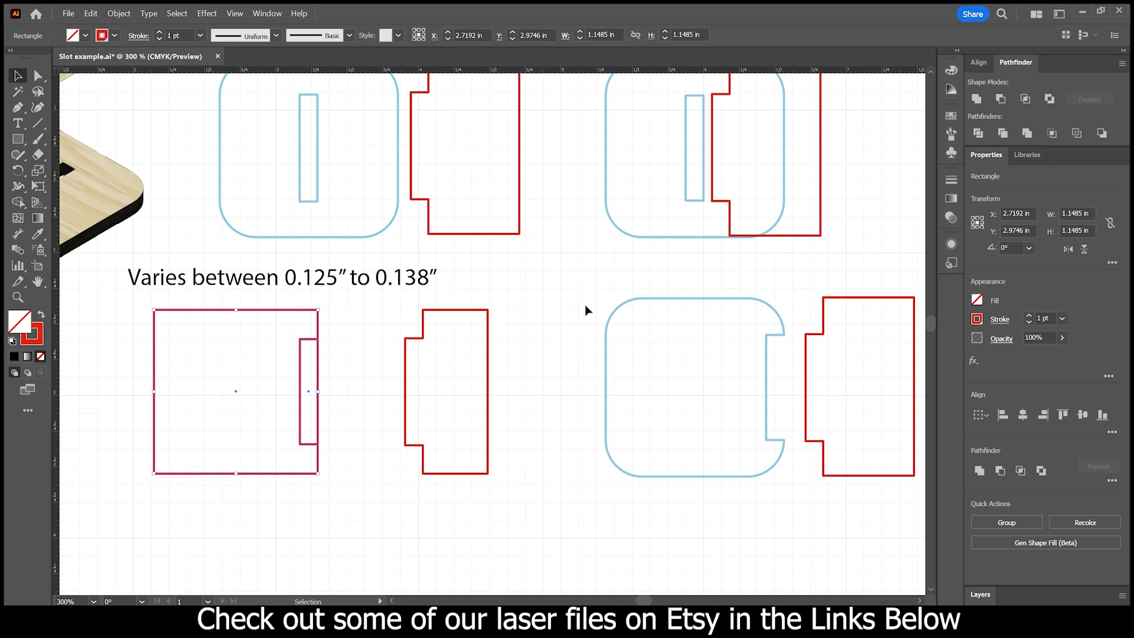
pyautogui.moveTo(1001, 99)
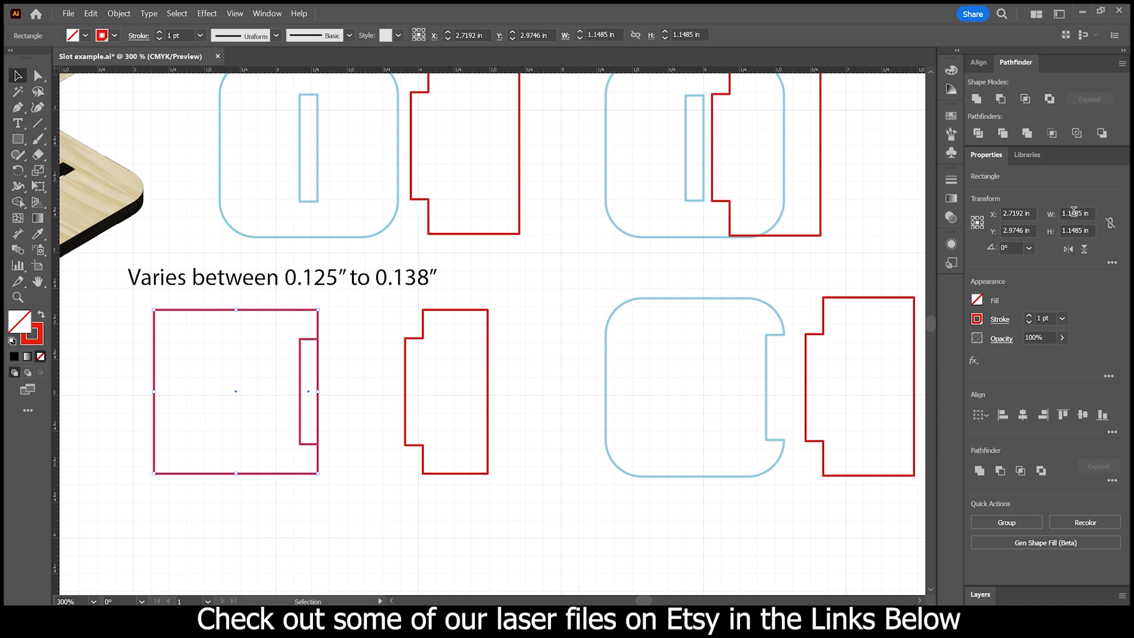
pyautogui.moveTo(1047, 155)
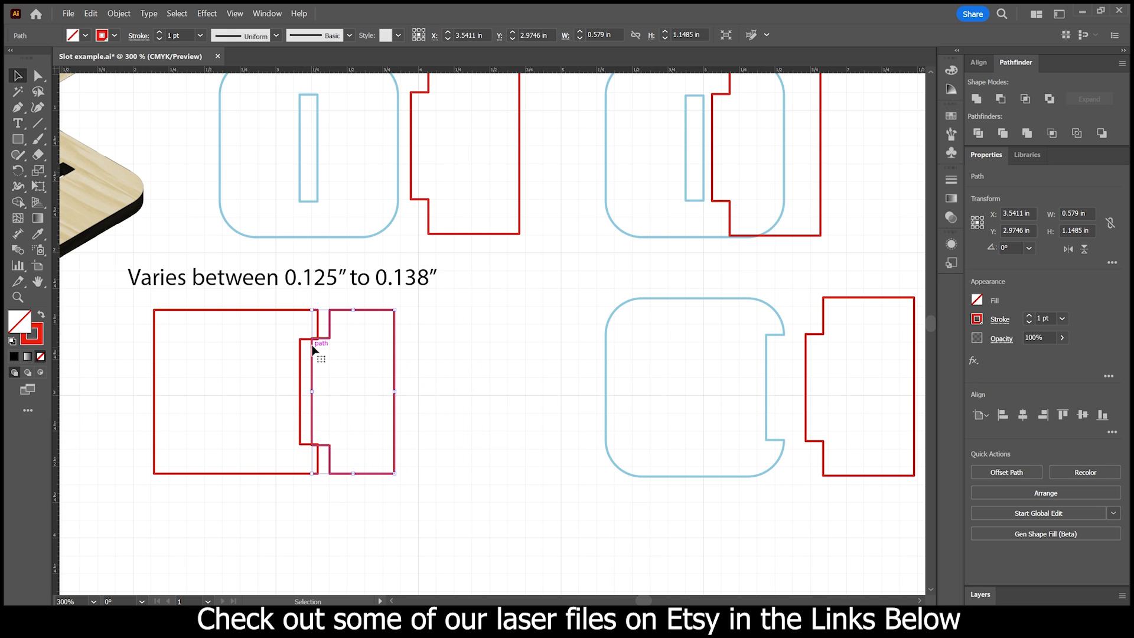
pyautogui.click(17, 297)
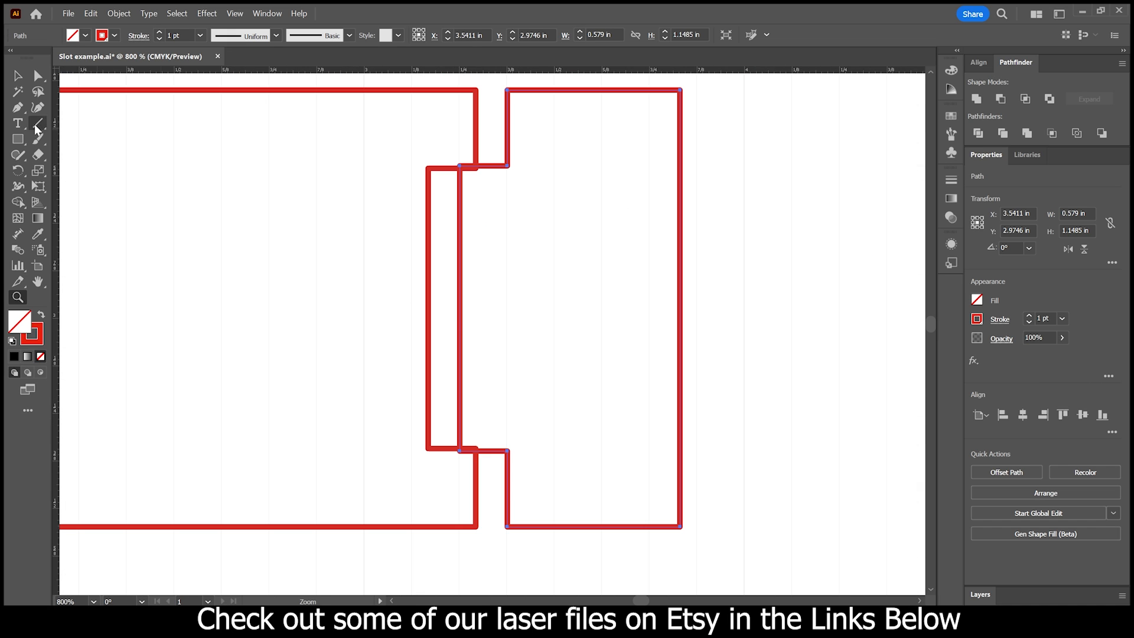
pyautogui.click(19, 75)
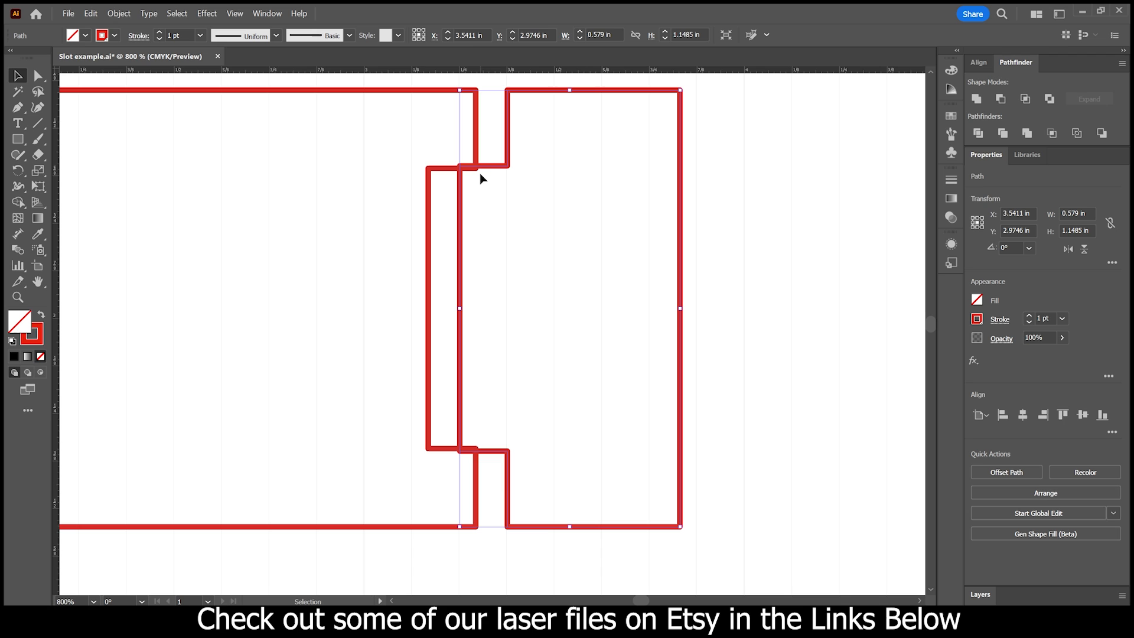
pyautogui.moveTo(546, 290)
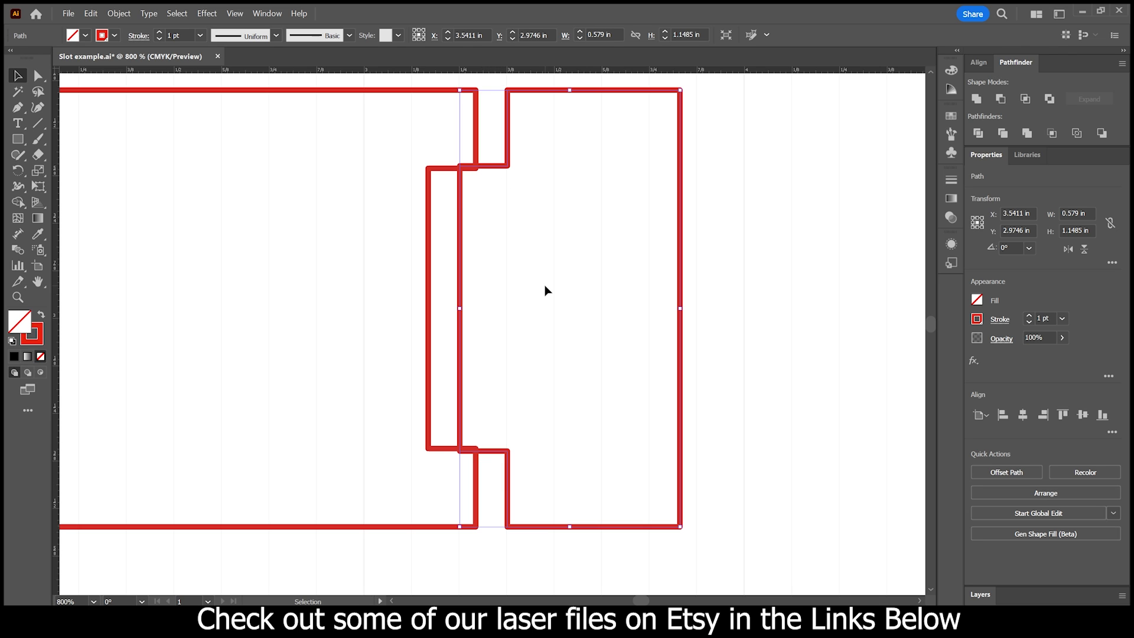